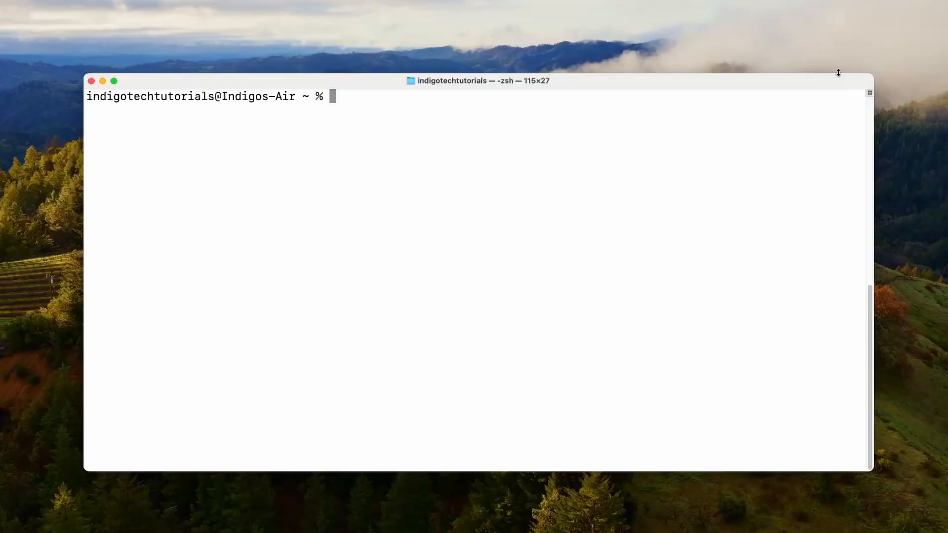
pyautogui.moveTo(738, 132)
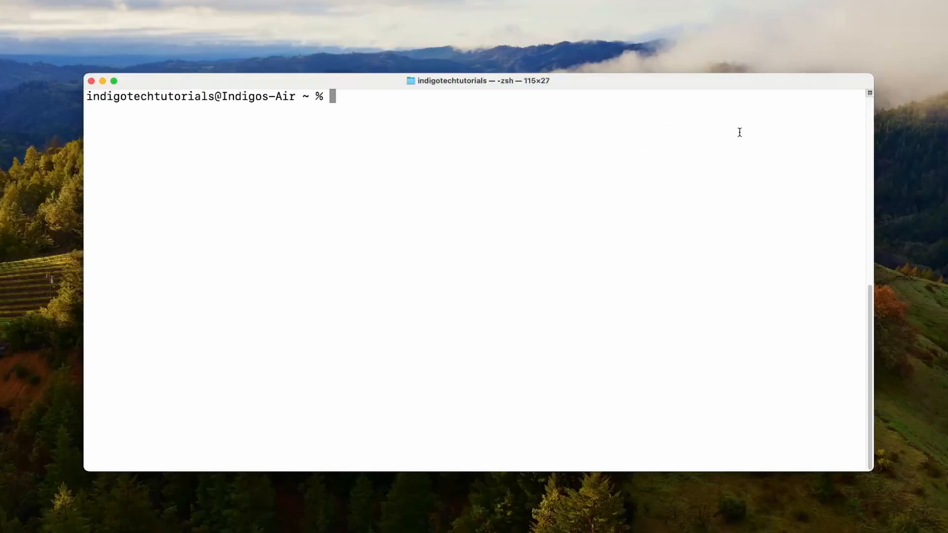
pyautogui.moveTo(796, 276)
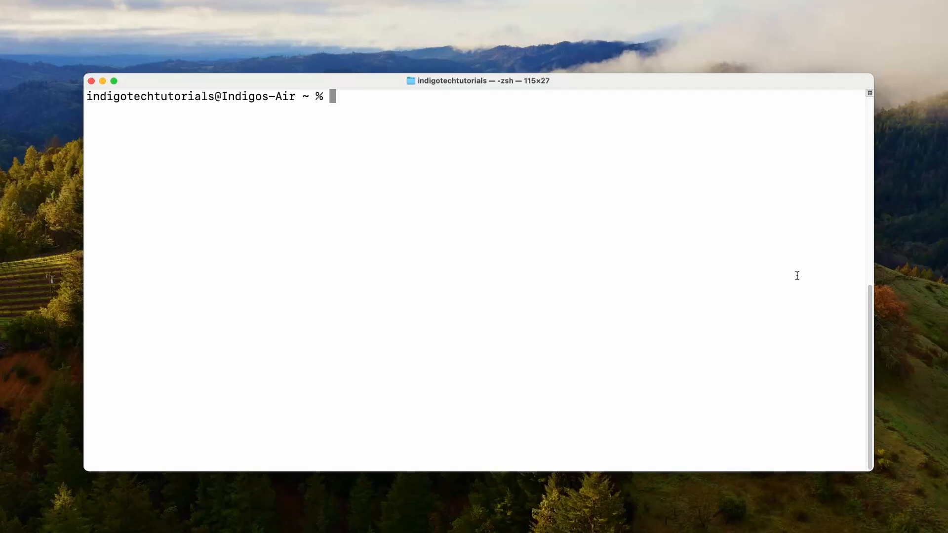
pyautogui.moveTo(800, 218)
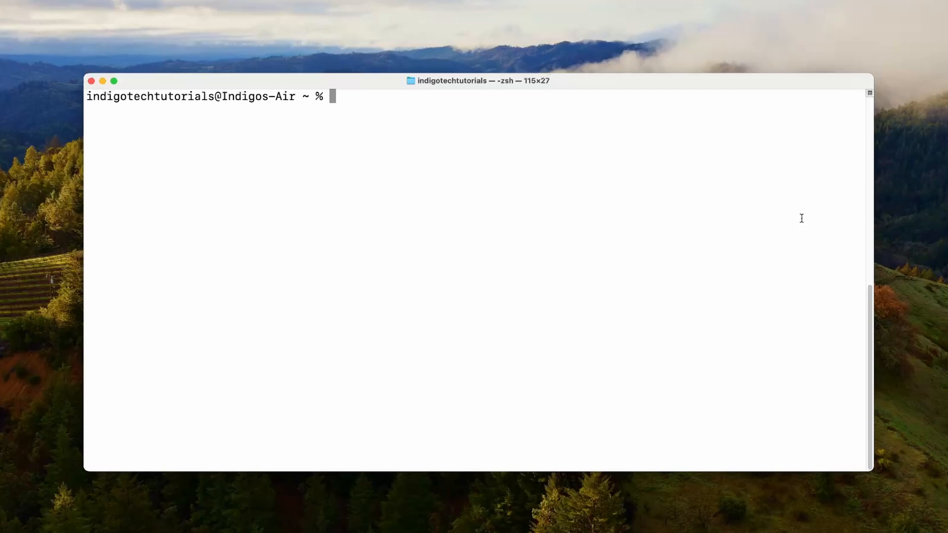
pyautogui.moveTo(612, 251)
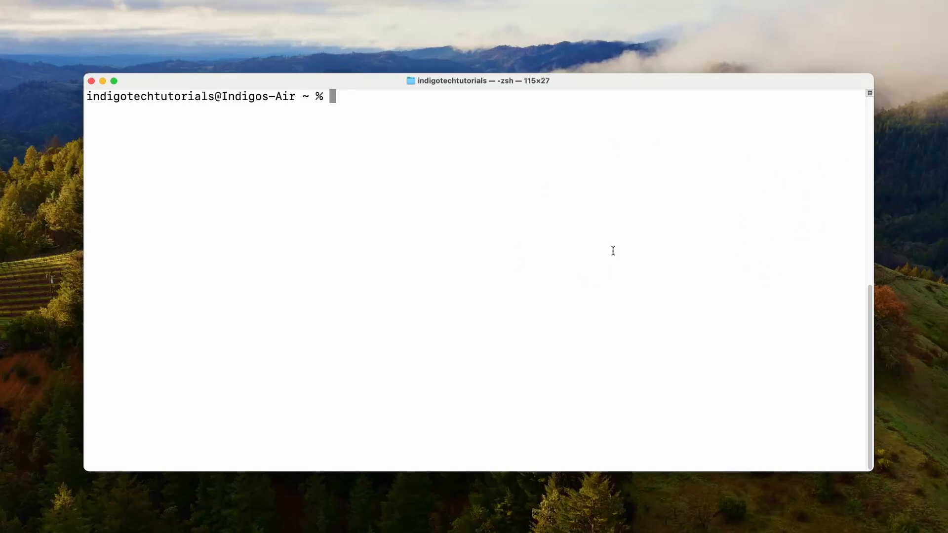
pyautogui.moveTo(631, 246)
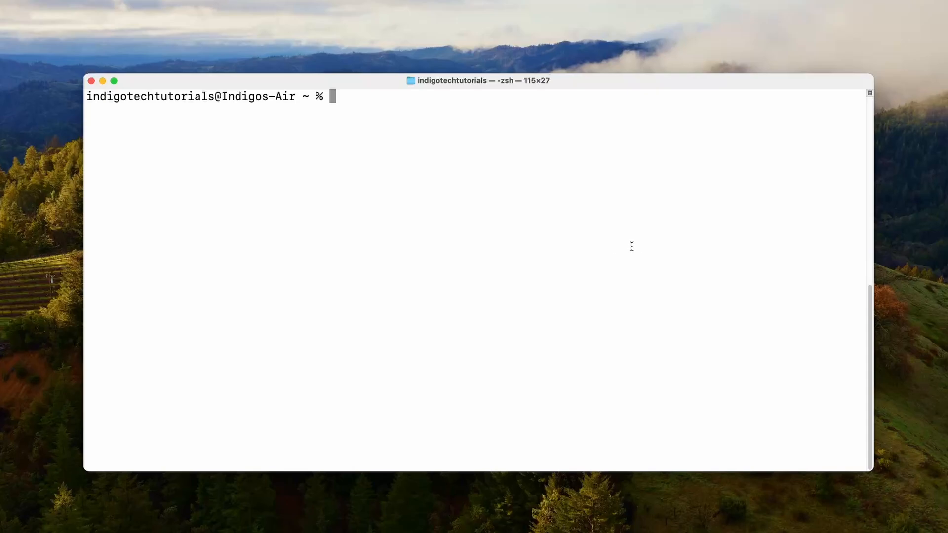
pyautogui.moveTo(686, 240)
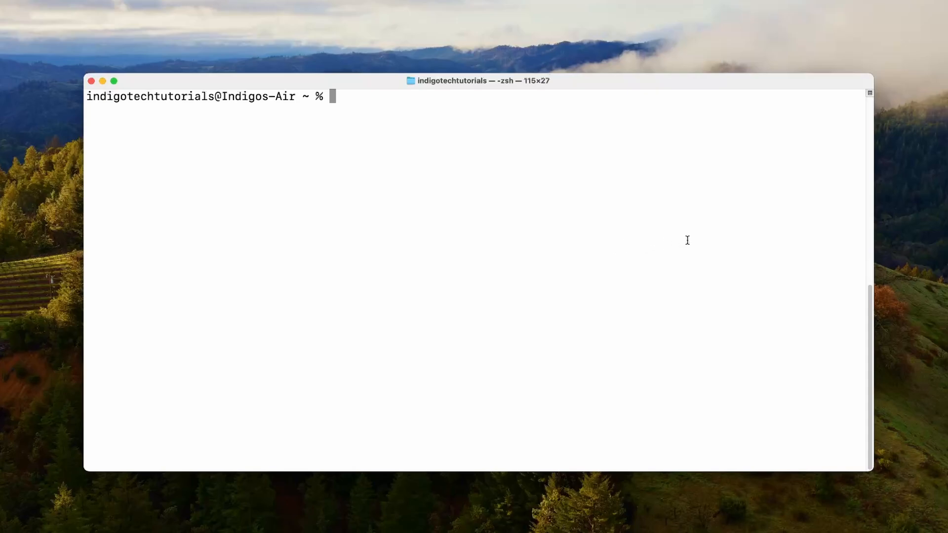
# Run 'rails new blog-app -c tailwind', then change into the blog-app directory
pyautogui.write('rails')
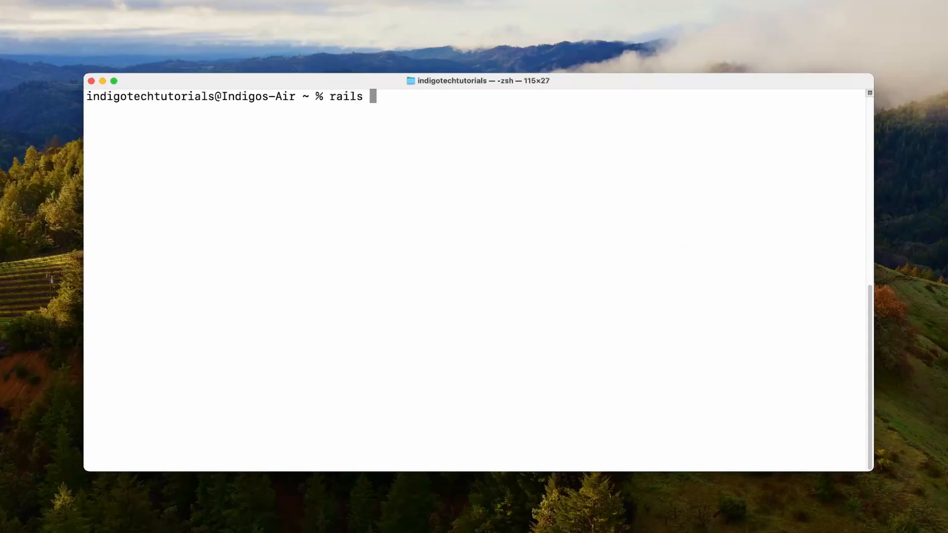
pyautogui.write('new')
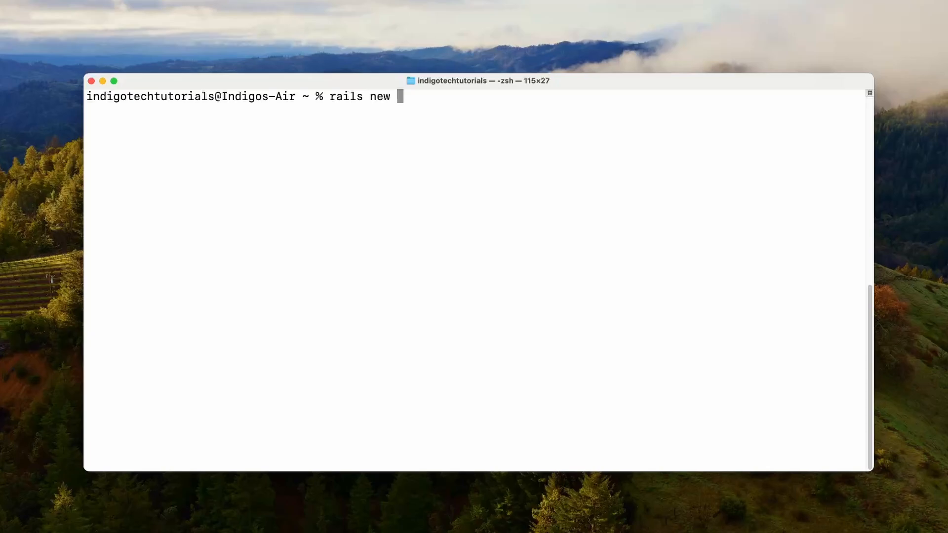
pyautogui.write('blog-app')
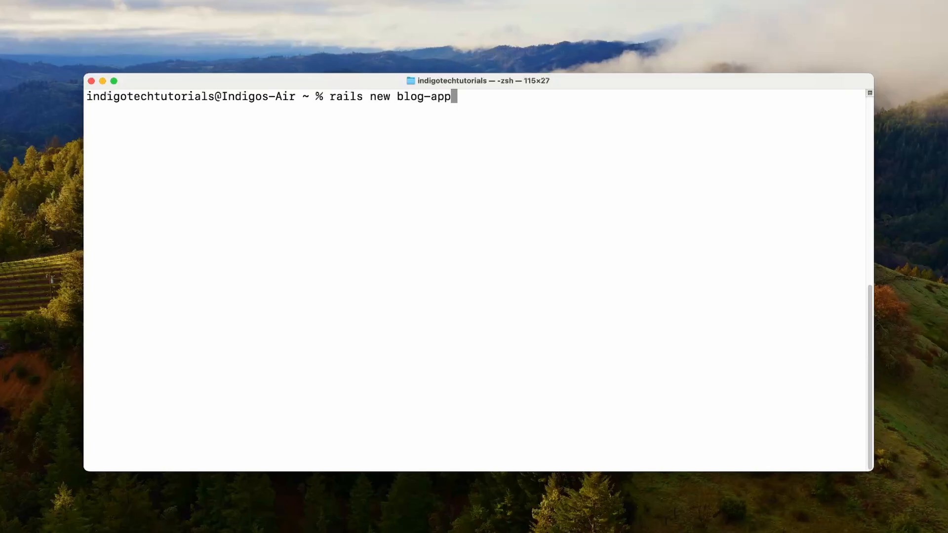
pyautogui.write('-c')
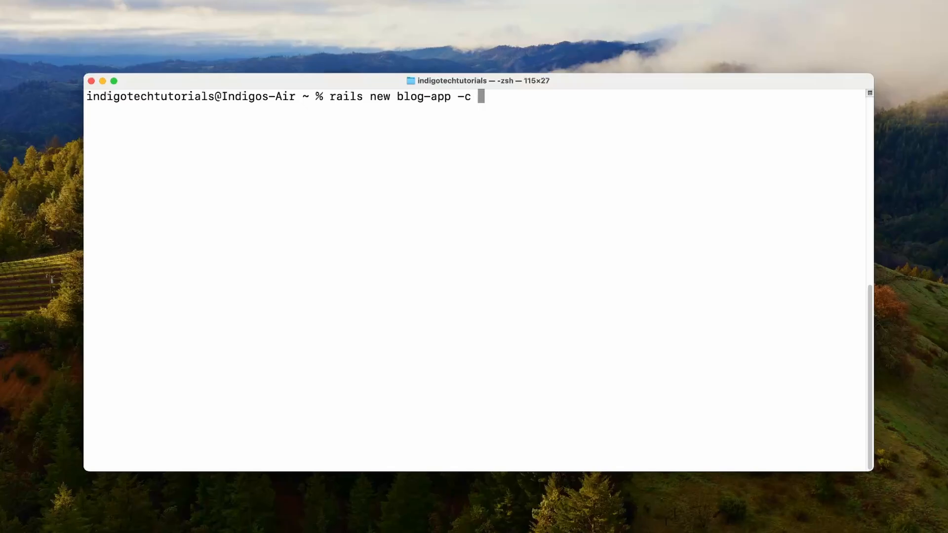
pyautogui.write('tailwind')
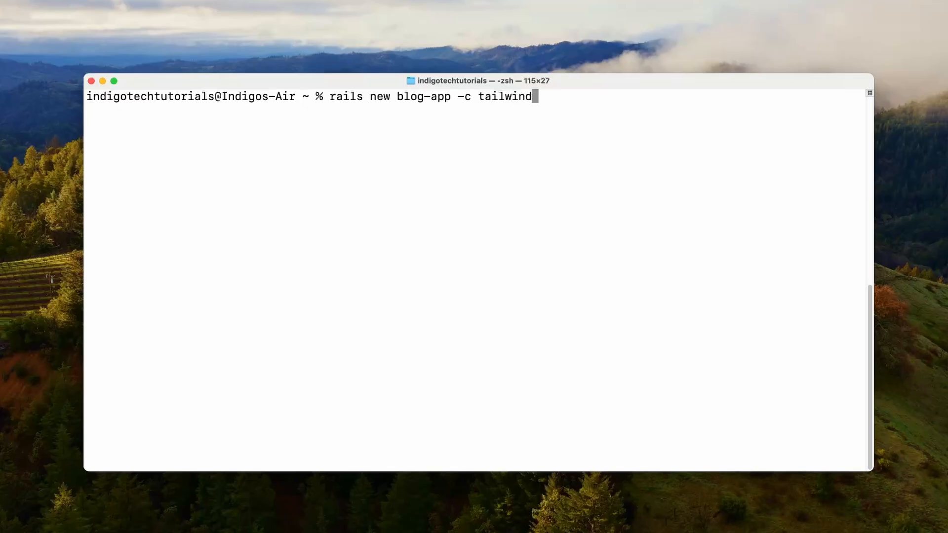
pyautogui.press('Return')
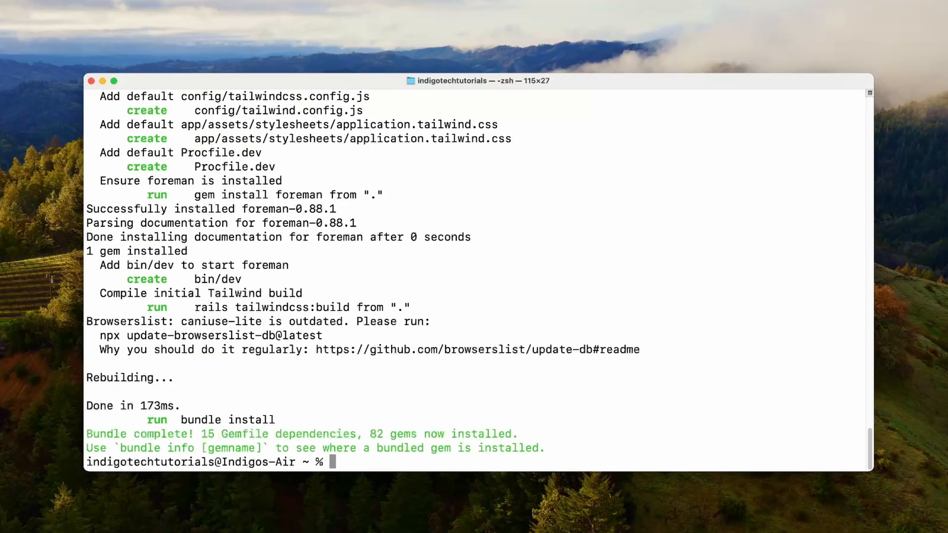
pyautogui.write('cd blog-a')
pyautogui.write('bin/dev')
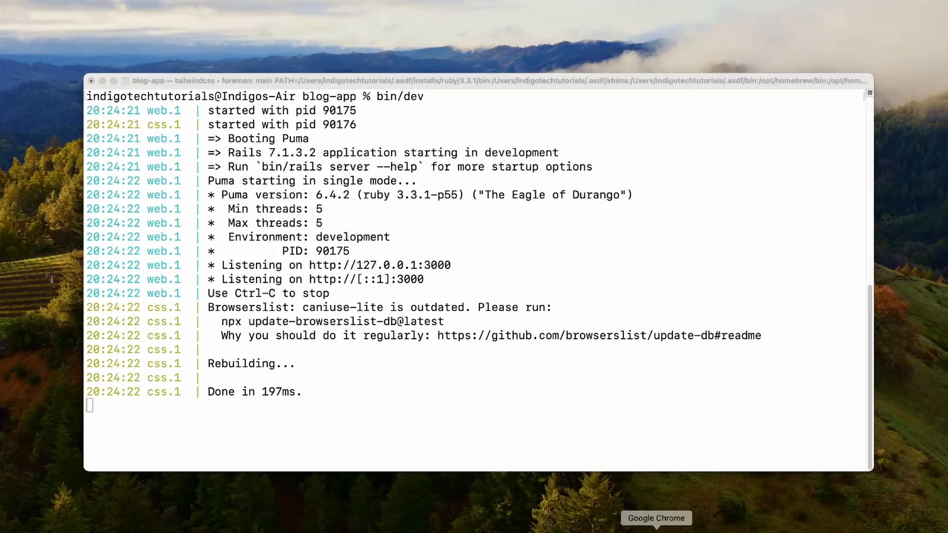
# In Chrome, load localhost:3000 to see the Rails welcome page
pyautogui.click(655, 517)
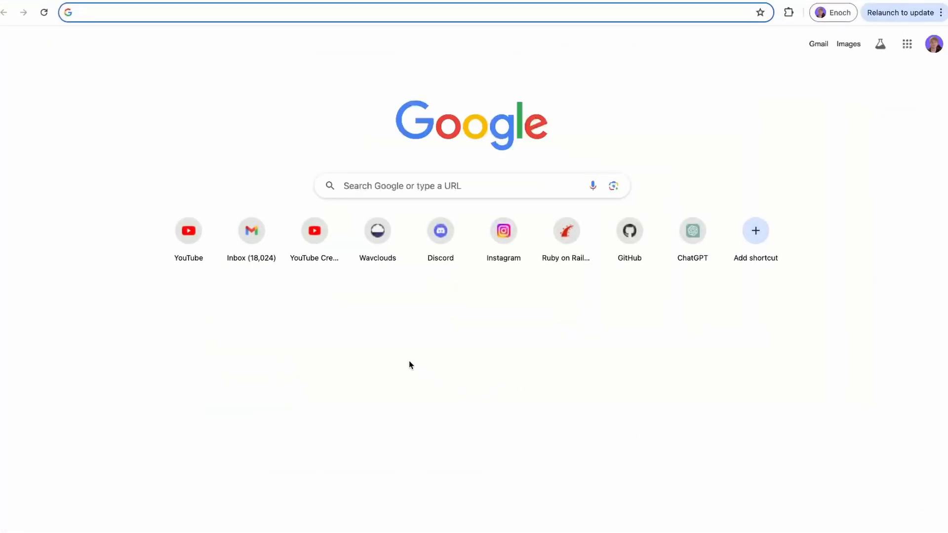
pyautogui.write('localhost:3000')
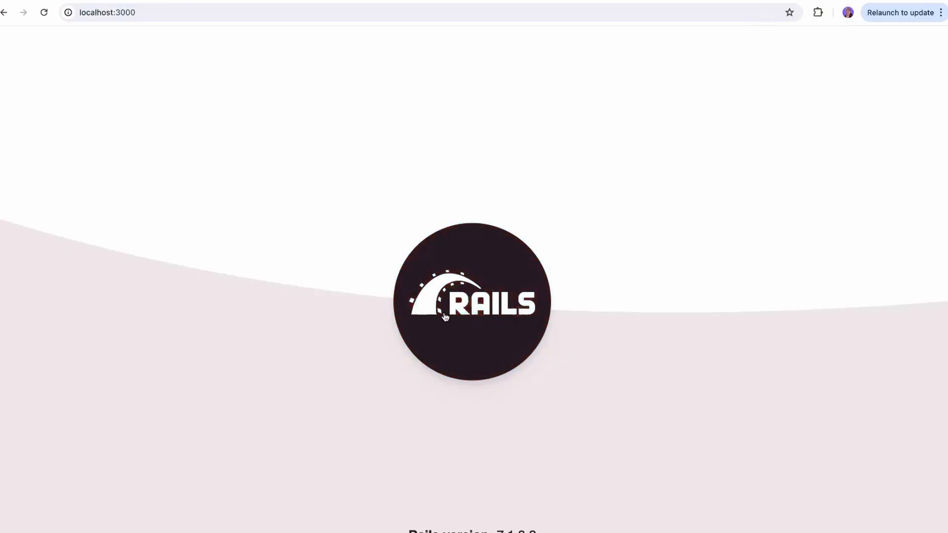
pyautogui.moveTo(455, 305)
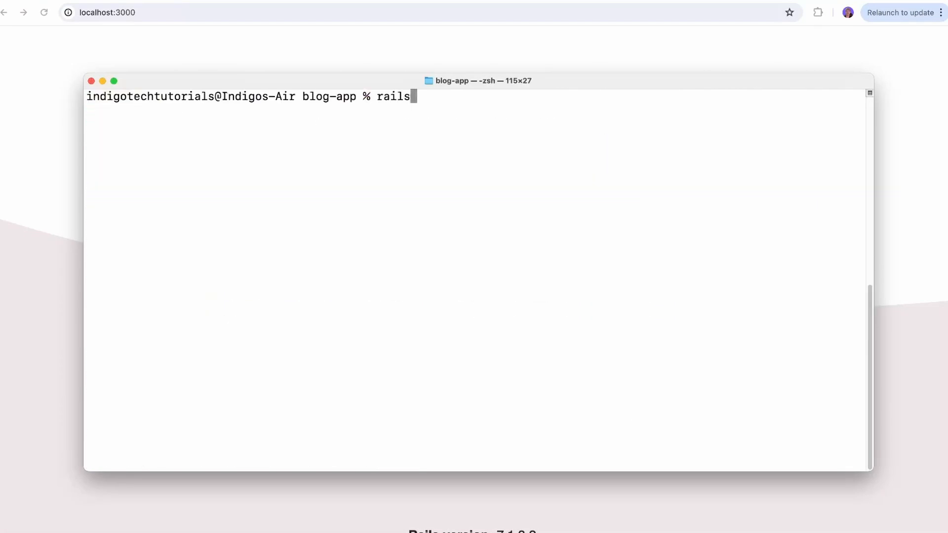
# Generate a posts scaffold with a title and a rich_text body
pyautogui.write('g scaffold')
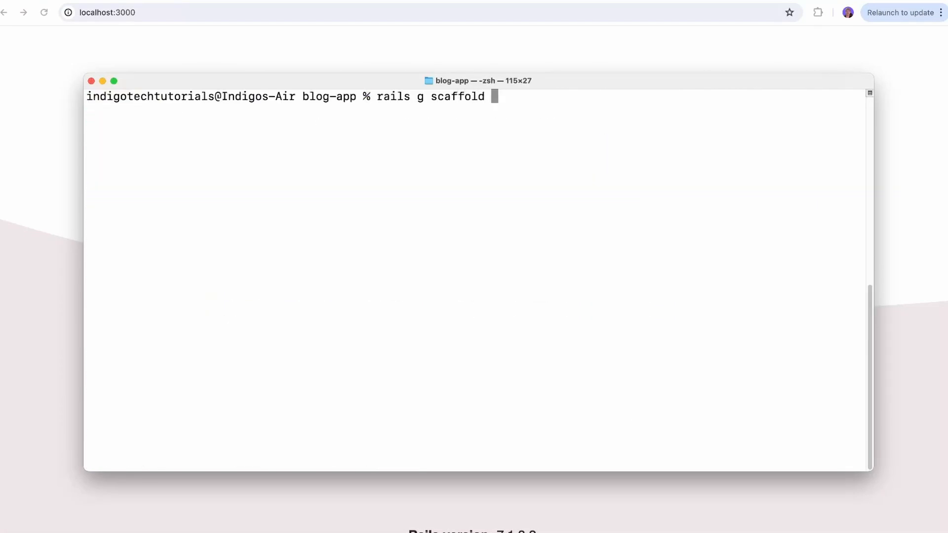
pyautogui.write('posts title')
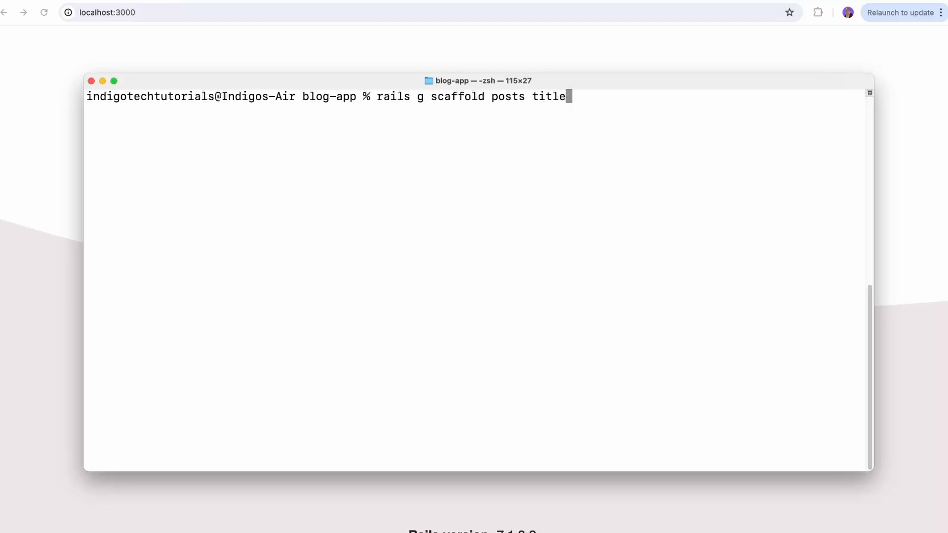
pyautogui.write('body:rich_text')
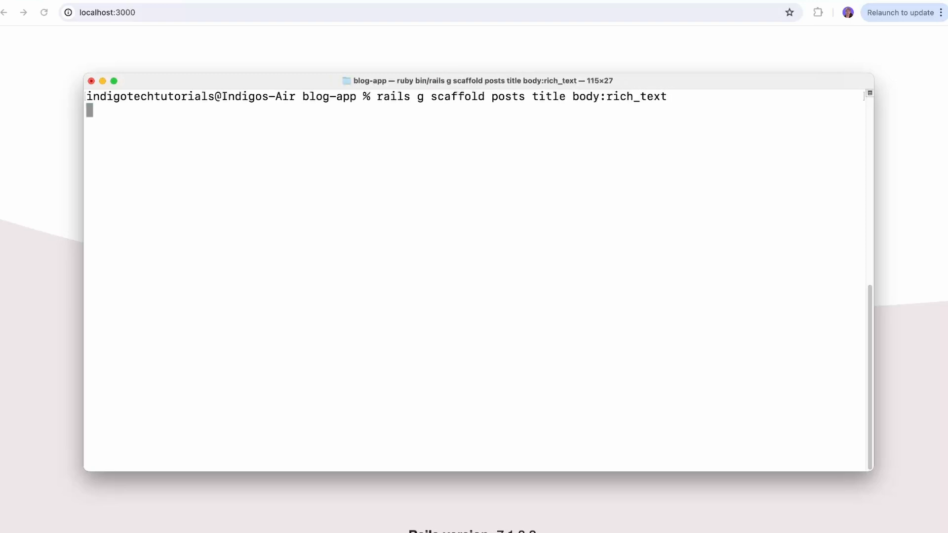
# Install Action Text, run db:migrate, and restart the server with bin/dev
pyautogui.write('rails acti')
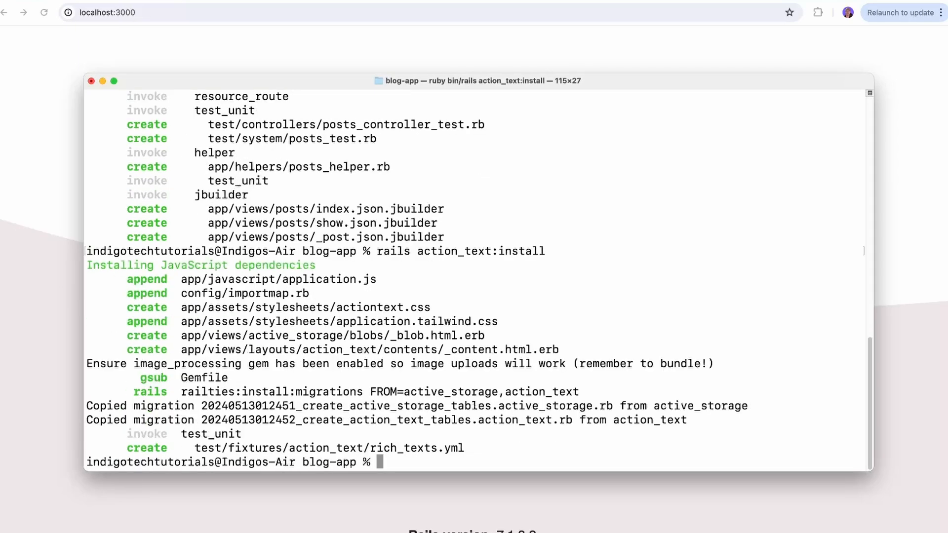
pyautogui.write('rails db:migrate')
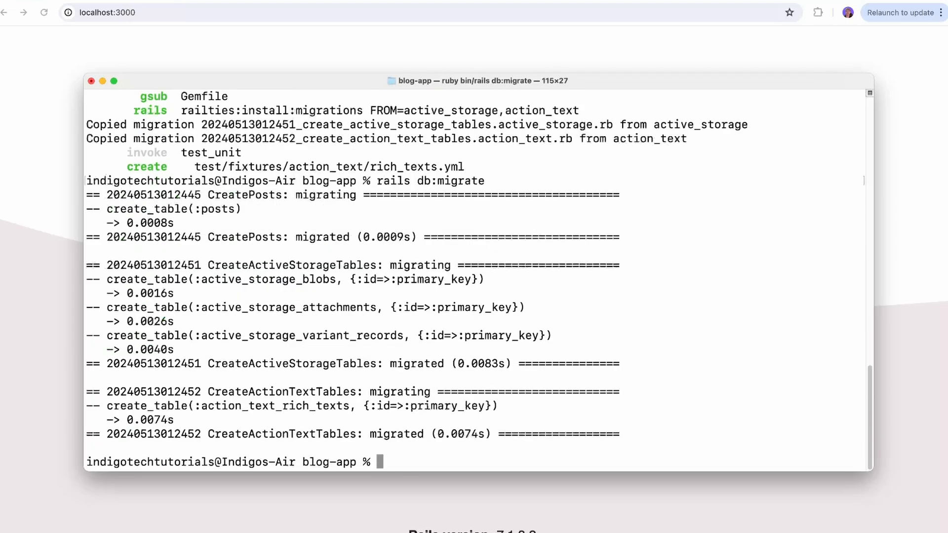
pyautogui.write('bin/de')
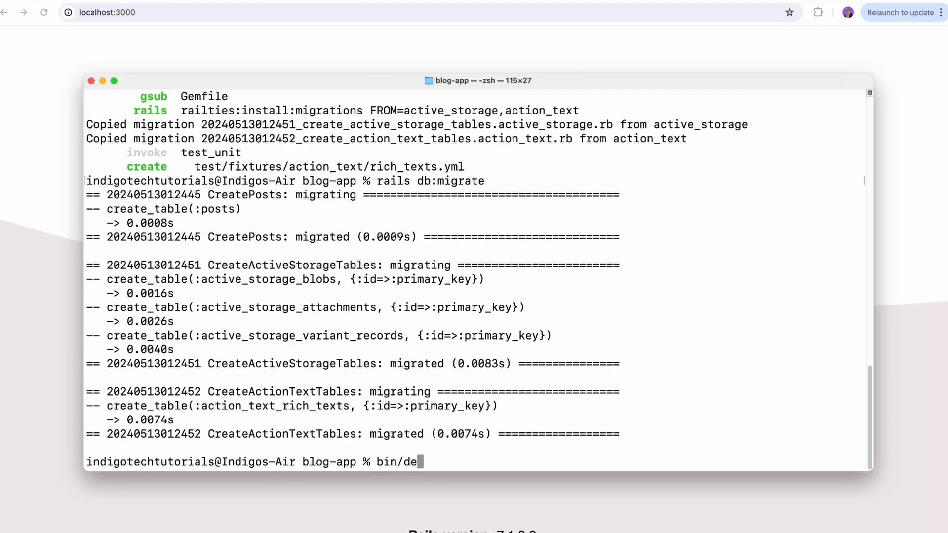
pyautogui.press('Return')
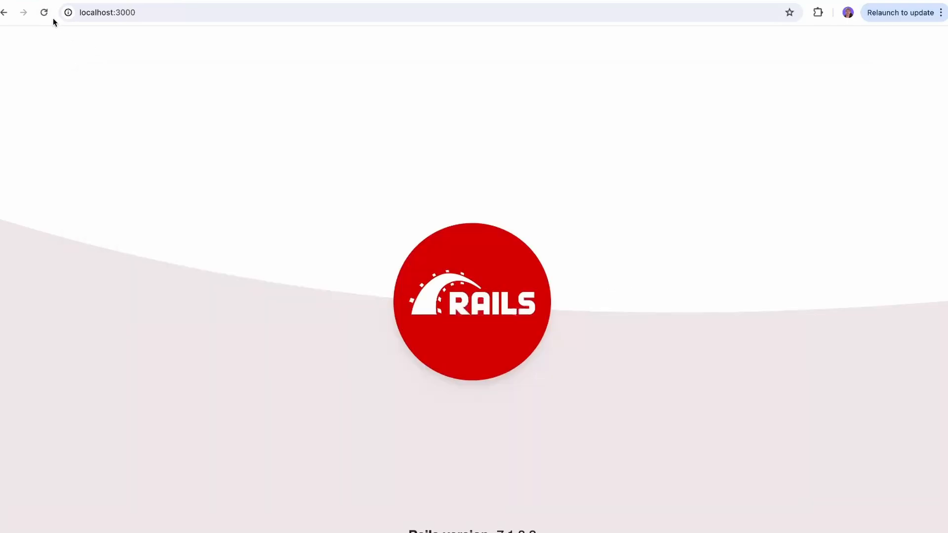
# Visit localhost:3000/posts and view the New post form's Title field
pyautogui.click(242, 12)
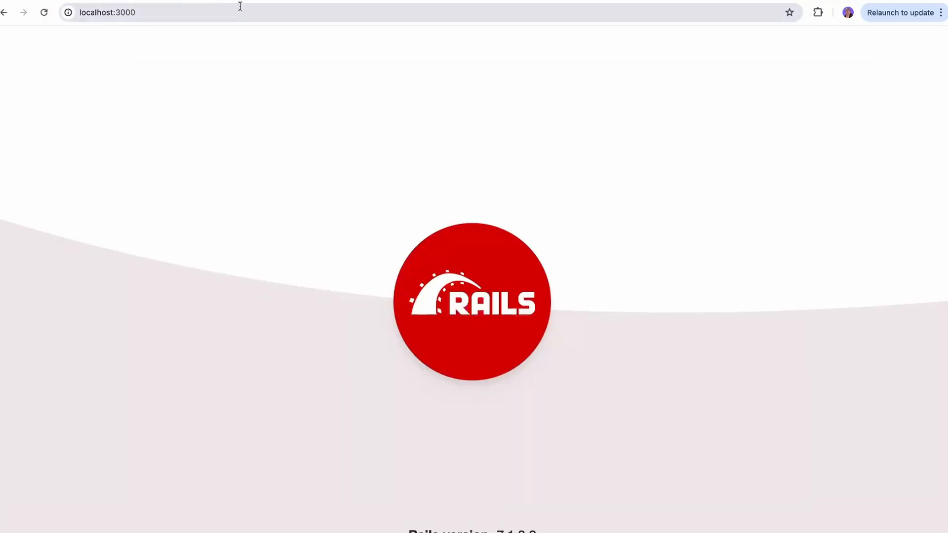
pyautogui.write('posts')
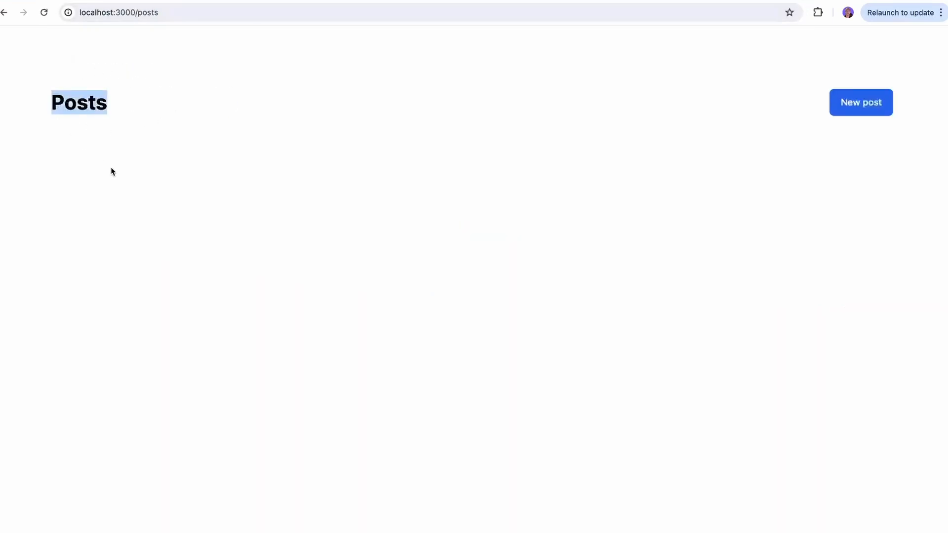
pyautogui.click(860, 102)
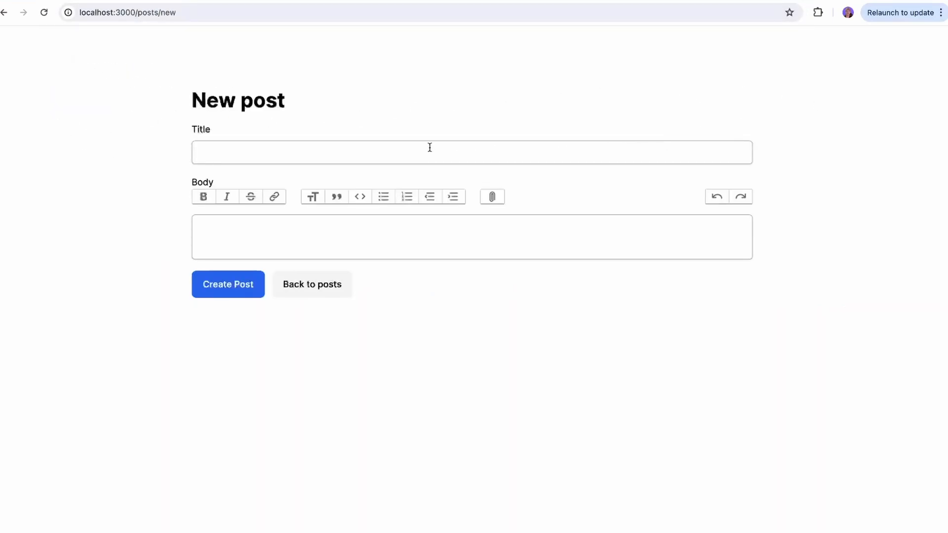
pyautogui.click(107, 12)
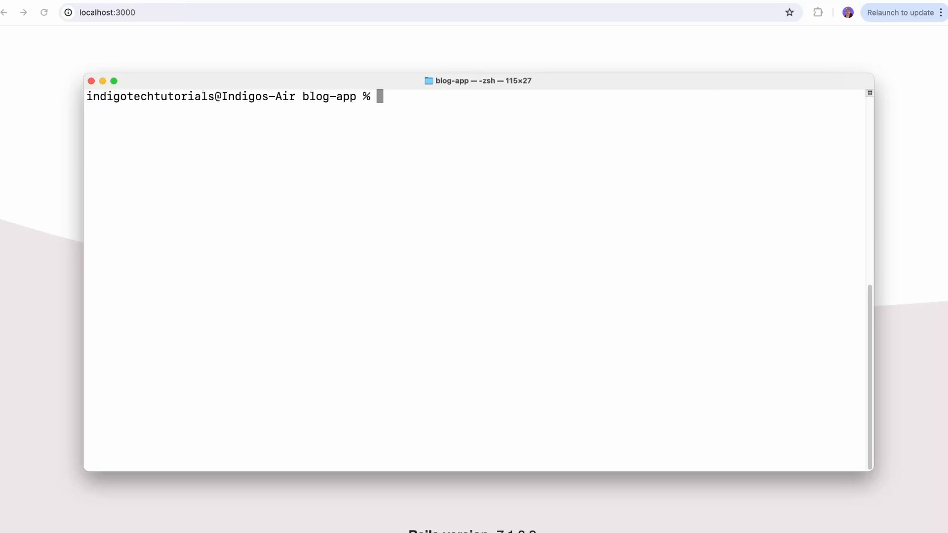
# Set root "posts#index" in config/routes.rb with vi, save, and reload localhost:3000
pyautogui.write('vi confi')
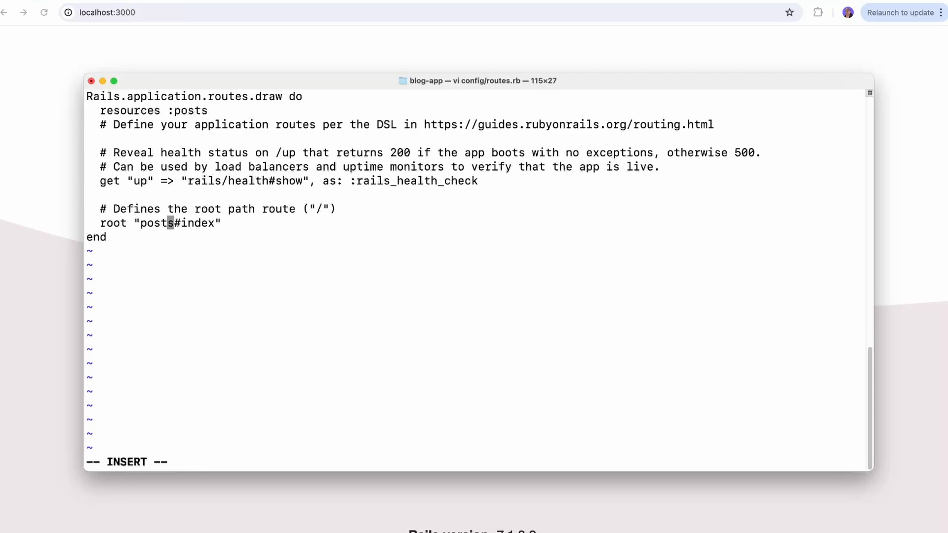
pyautogui.write(':wq!')
pyautogui.write('bin/dev')
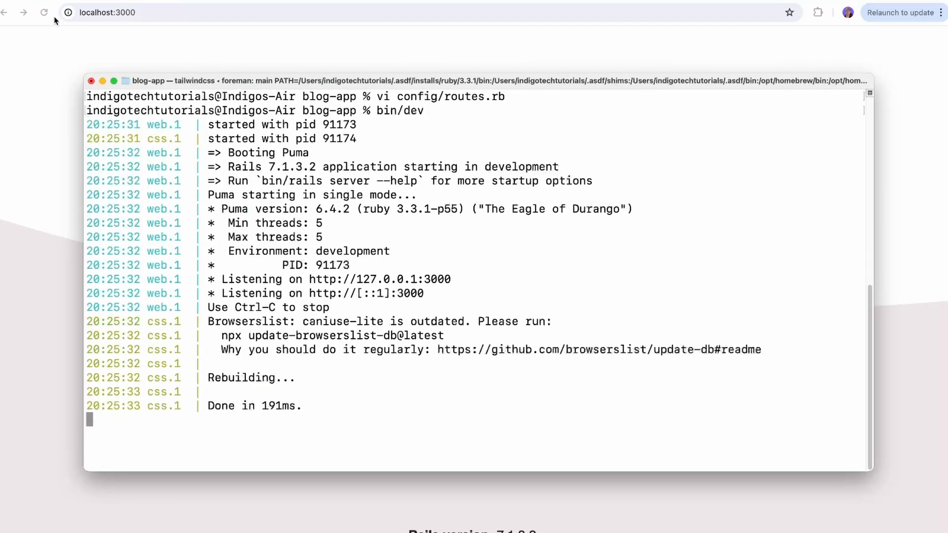
pyautogui.click(107, 12)
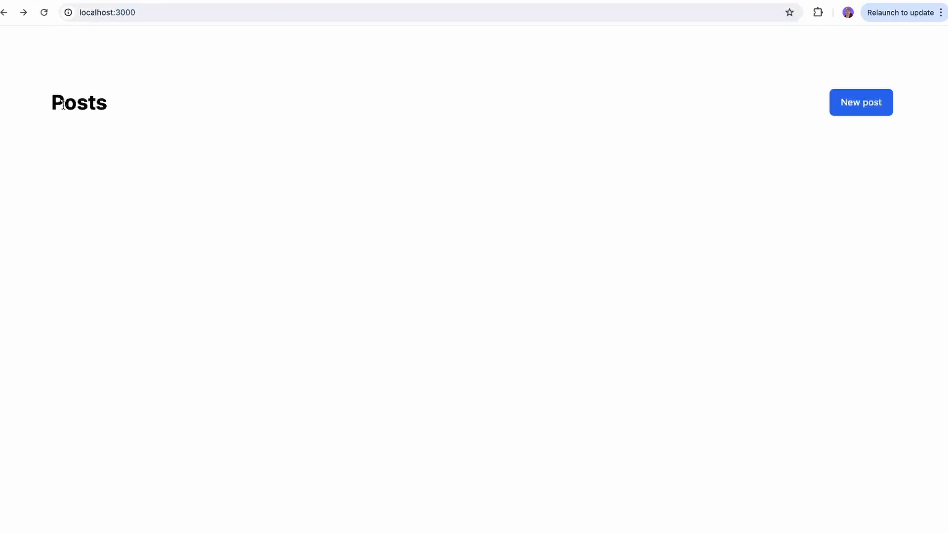
# Start a new post titled 'My First Post' with body 'I Love building app' and 'hey'
pyautogui.click(859, 102)
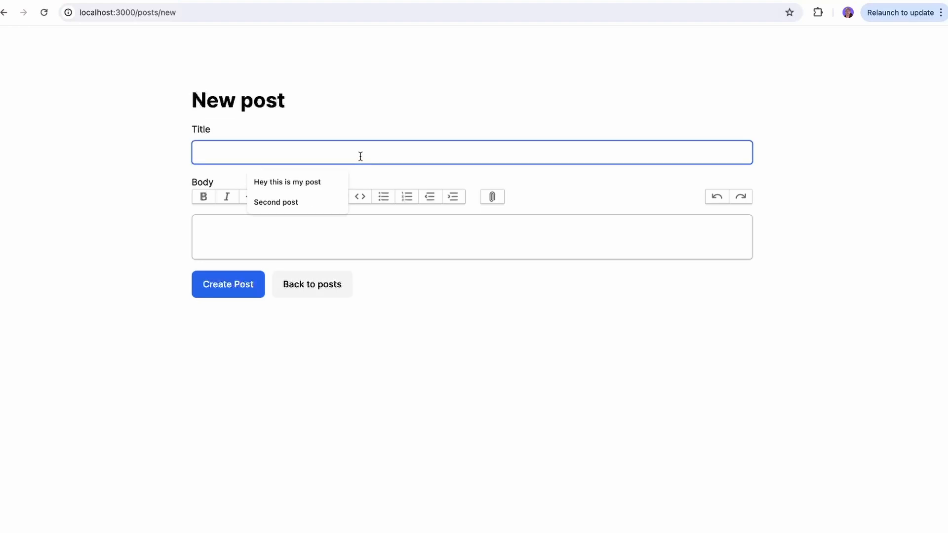
pyautogui.write('My First Post')
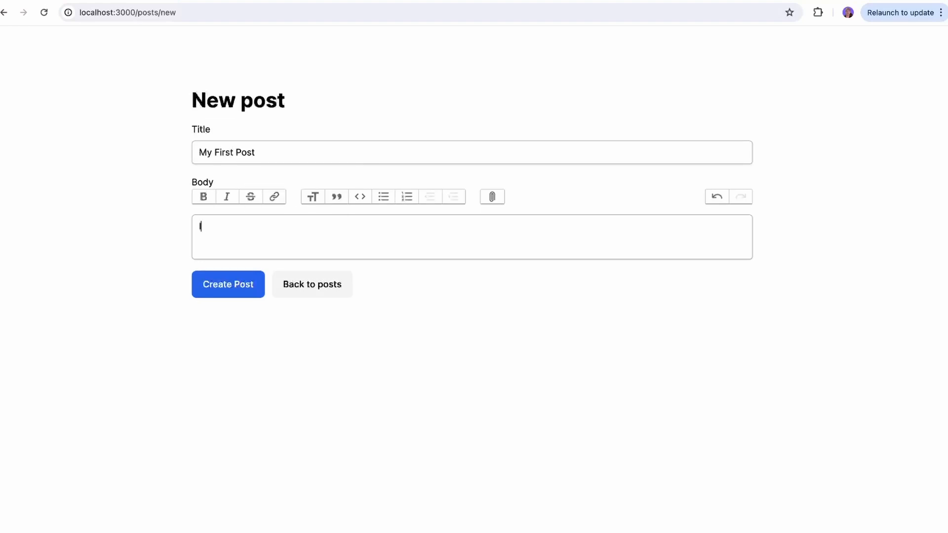
pyautogui.write('I Love building app')
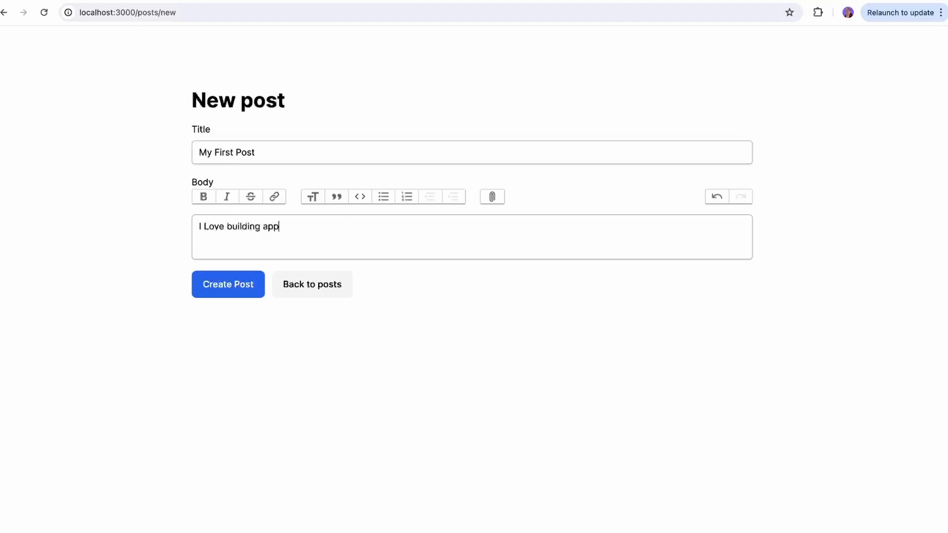
pyautogui.press('enter')
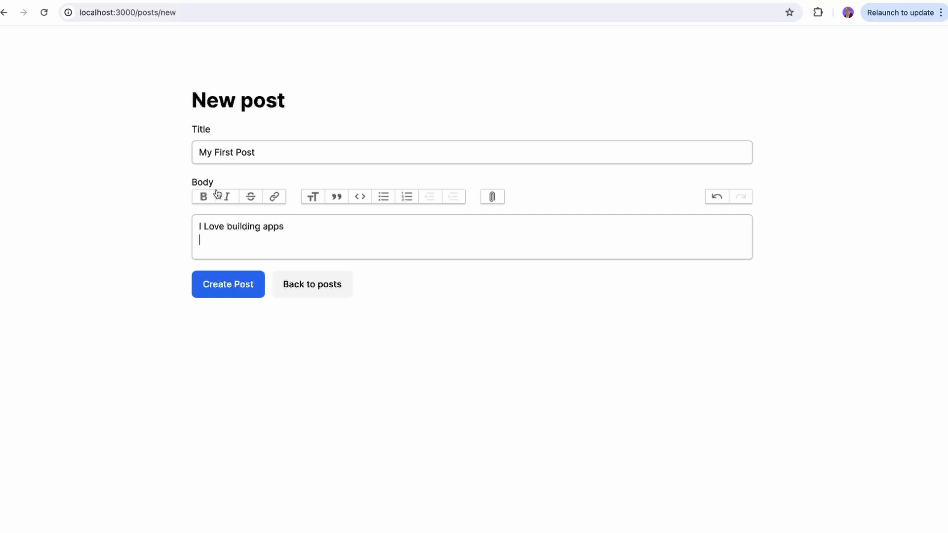
pyautogui.write('hey')
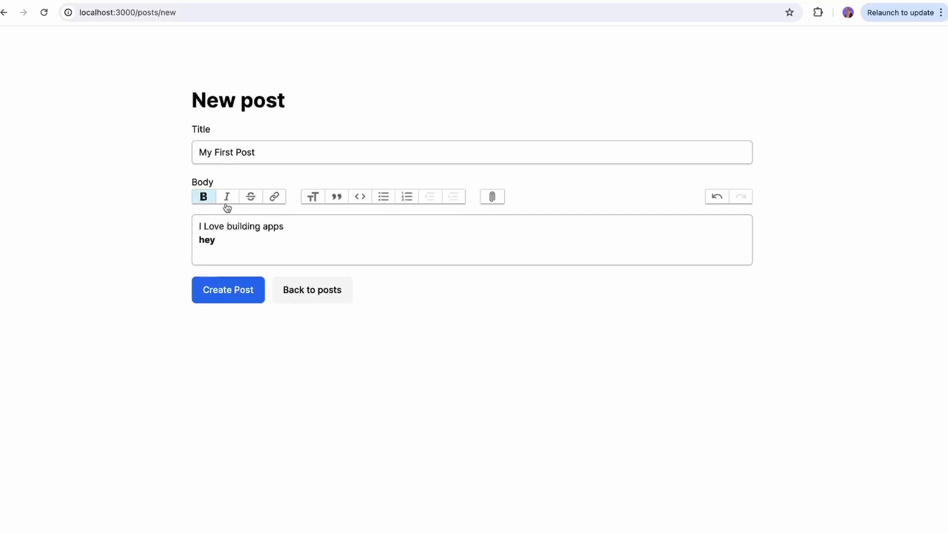
# Format the body's second line and submit the post
pyautogui.click(273, 197)
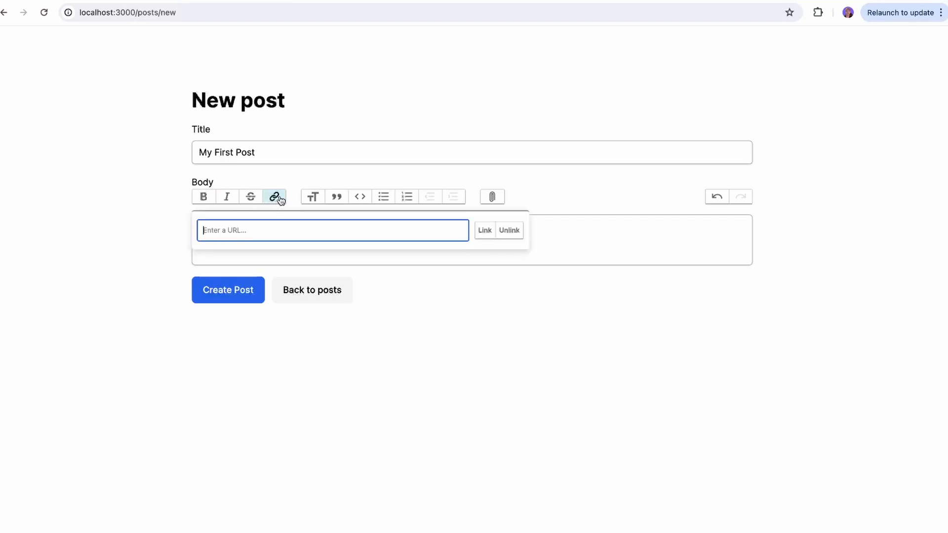
pyautogui.click(228, 289)
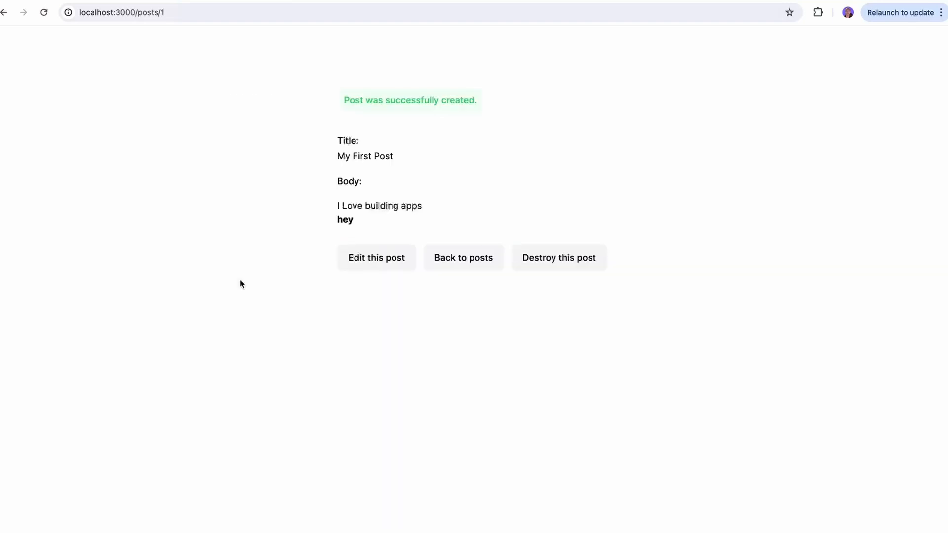
pyautogui.moveTo(461, 213)
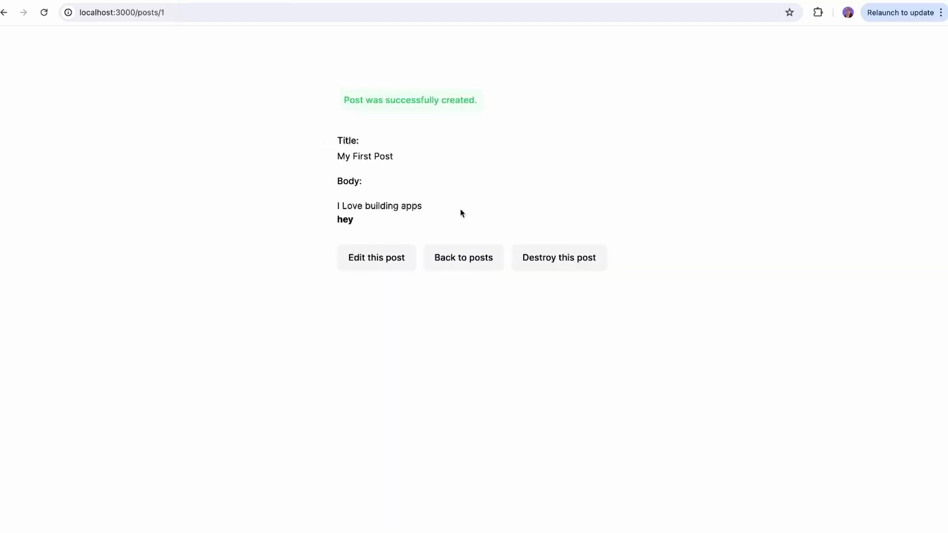
pyautogui.moveTo(347, 225)
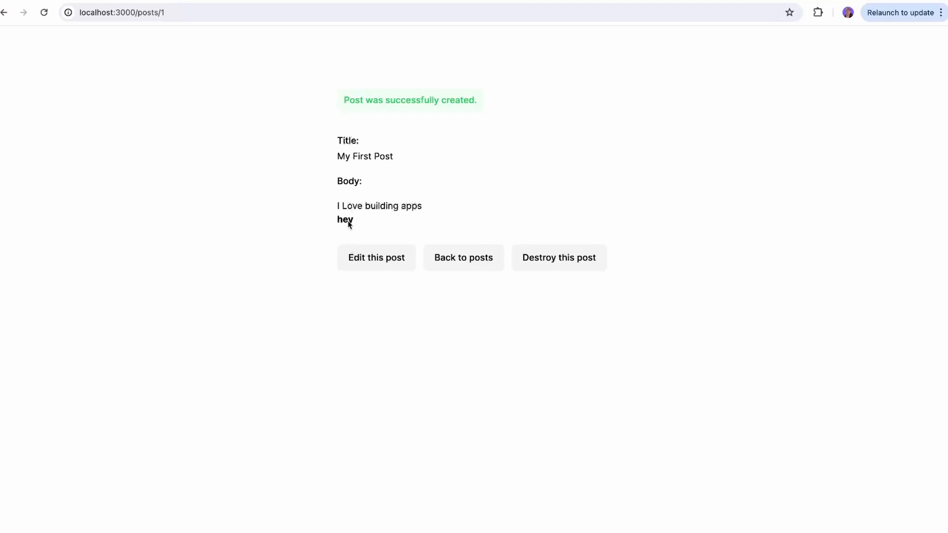
pyautogui.moveTo(491, 111)
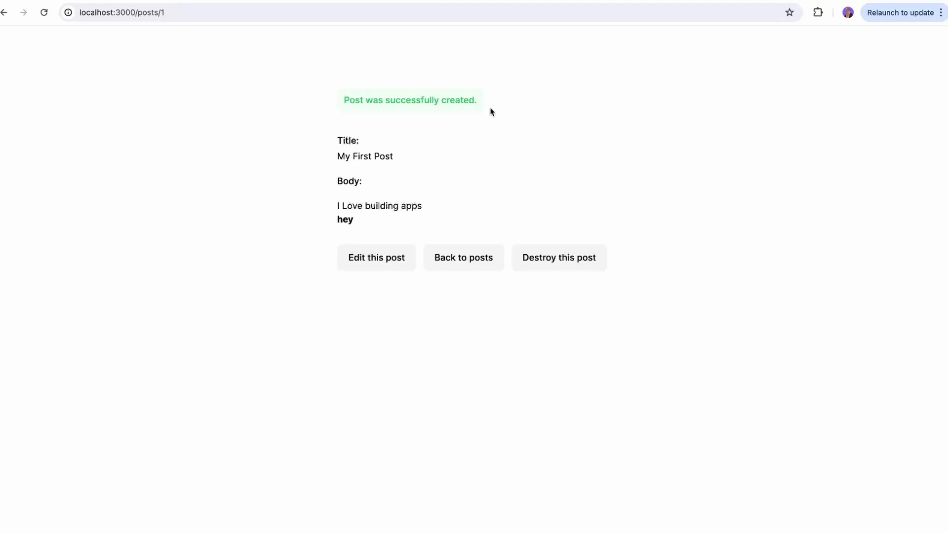
pyautogui.click(463, 258)
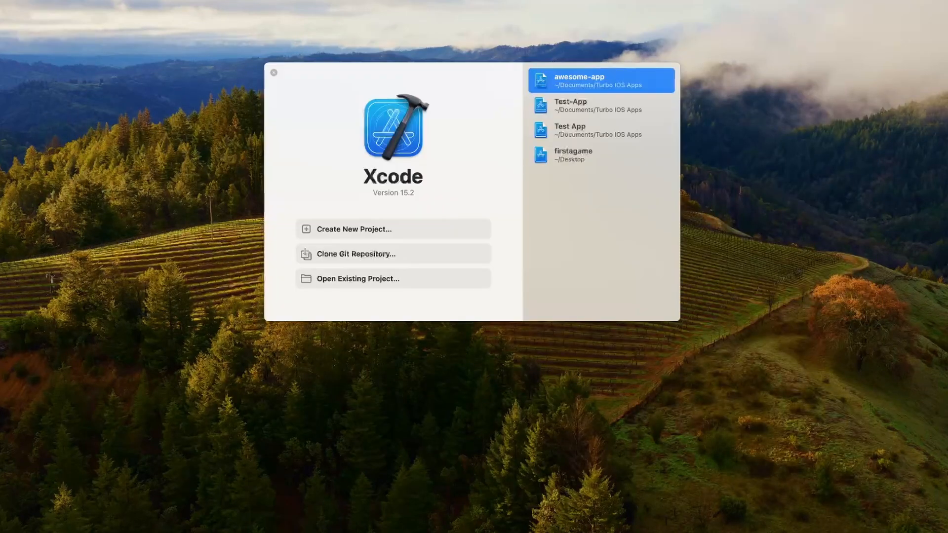
pyautogui.moveTo(550, 218)
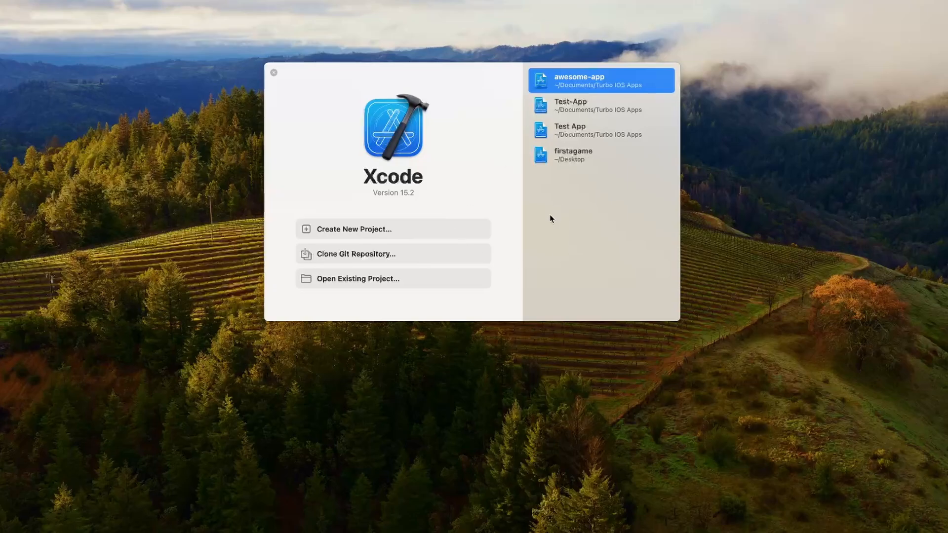
pyautogui.moveTo(342, 235)
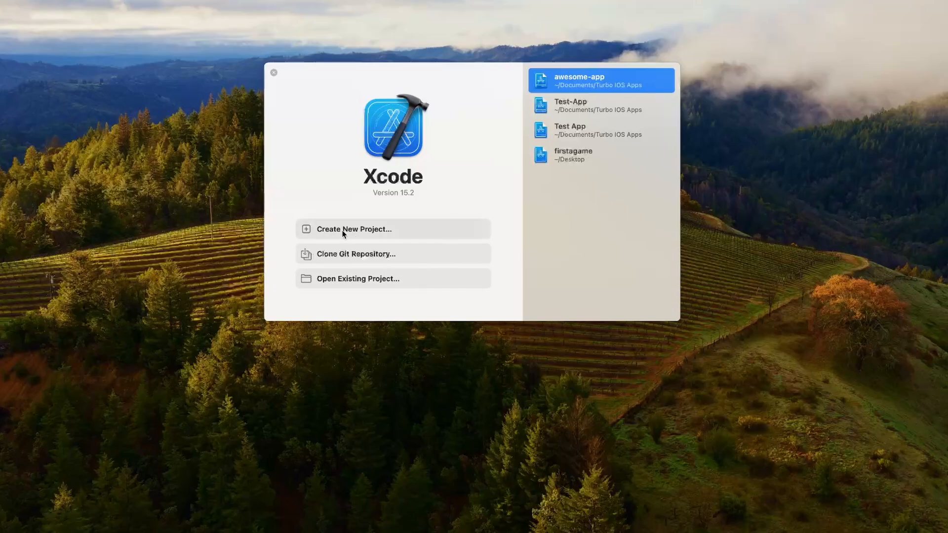
# Start an iOS App project named Blog-App with Storyboard interface, then proceed to saving
pyautogui.click(353, 228)
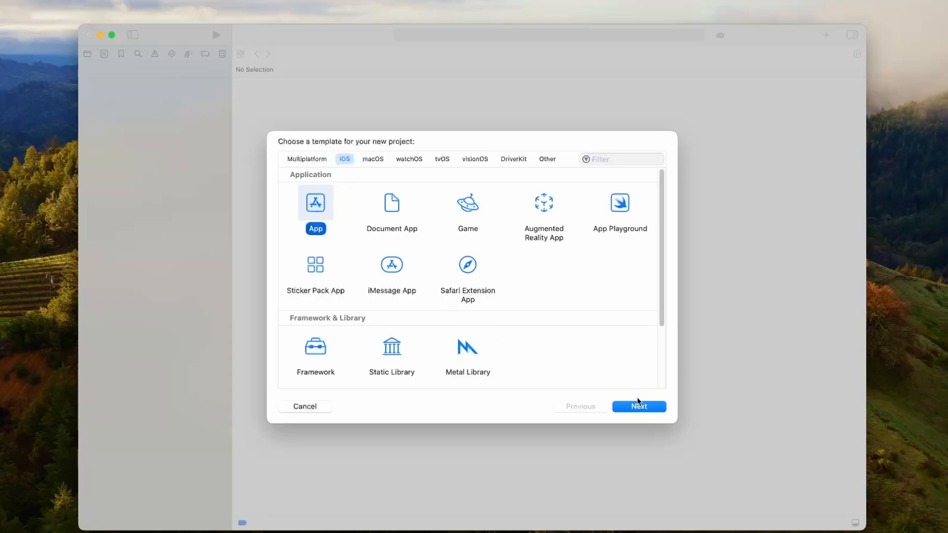
pyautogui.click(638, 406)
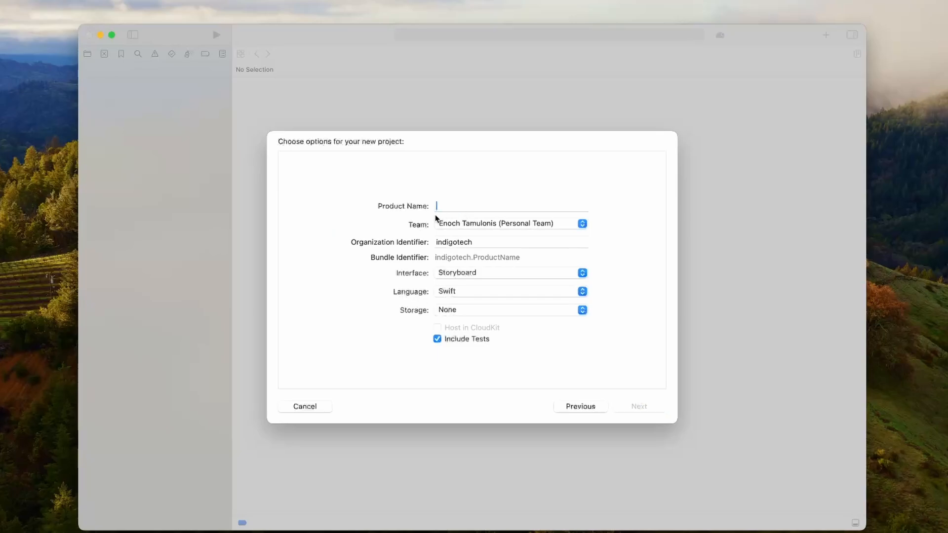
pyautogui.write('Blog-A')
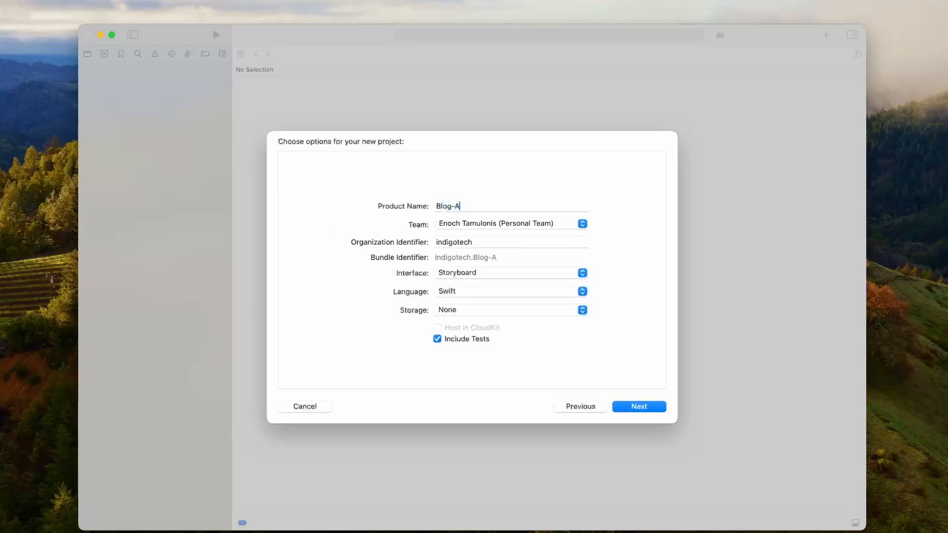
pyautogui.write('pp')
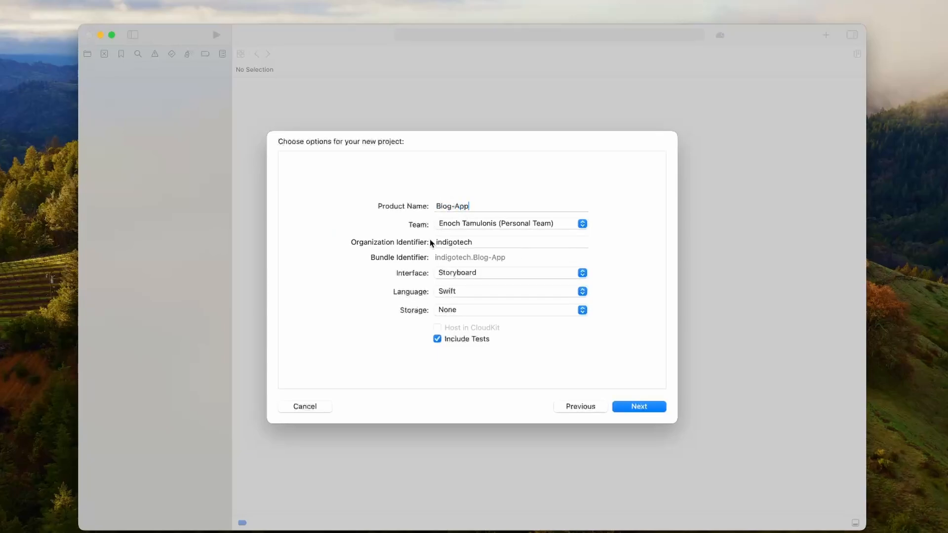
pyautogui.doubleClick(453, 241)
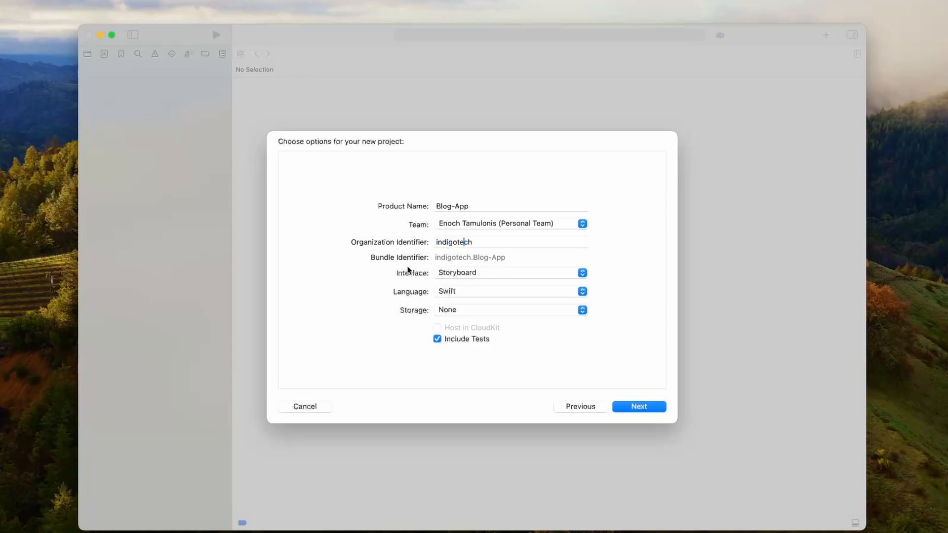
pyautogui.click(510, 272)
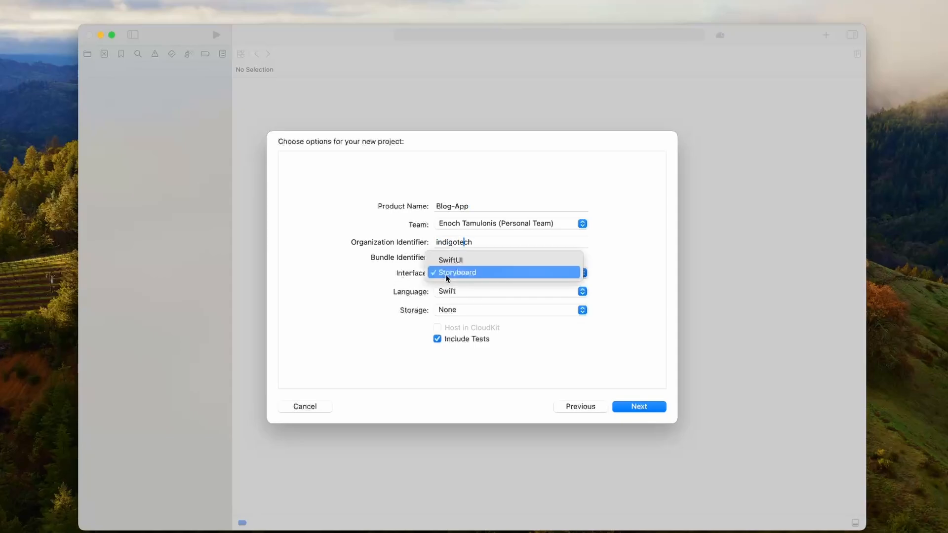
pyautogui.click(450, 260)
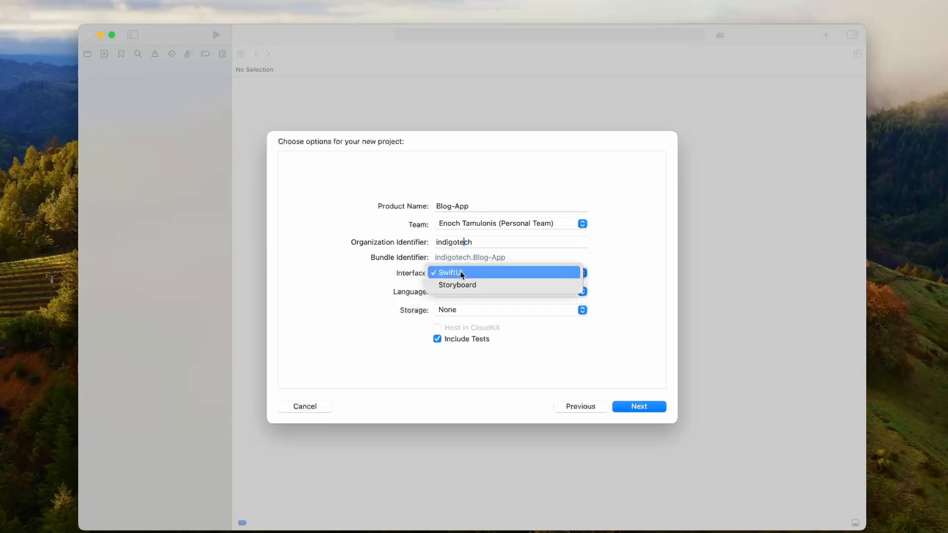
pyautogui.click(457, 285)
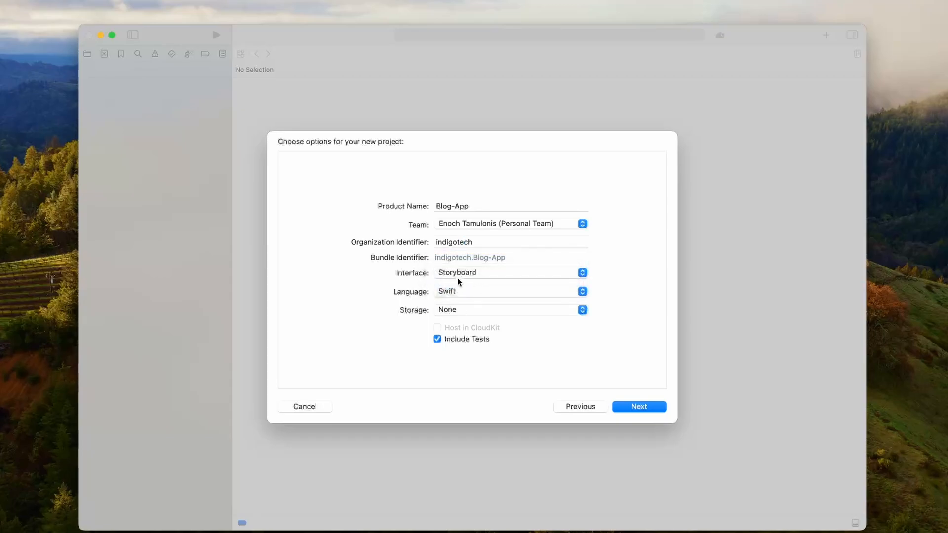
pyautogui.moveTo(465, 302)
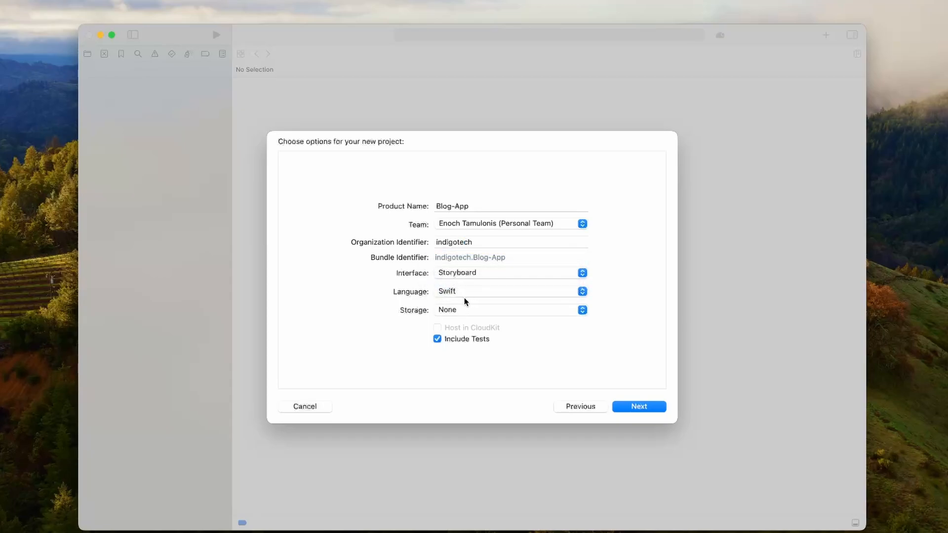
pyautogui.moveTo(481, 298)
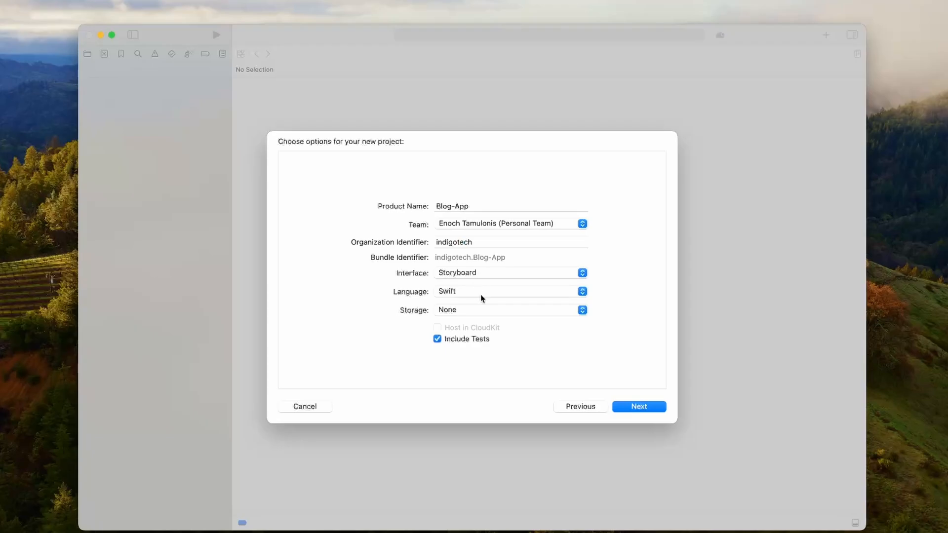
pyautogui.moveTo(466, 299)
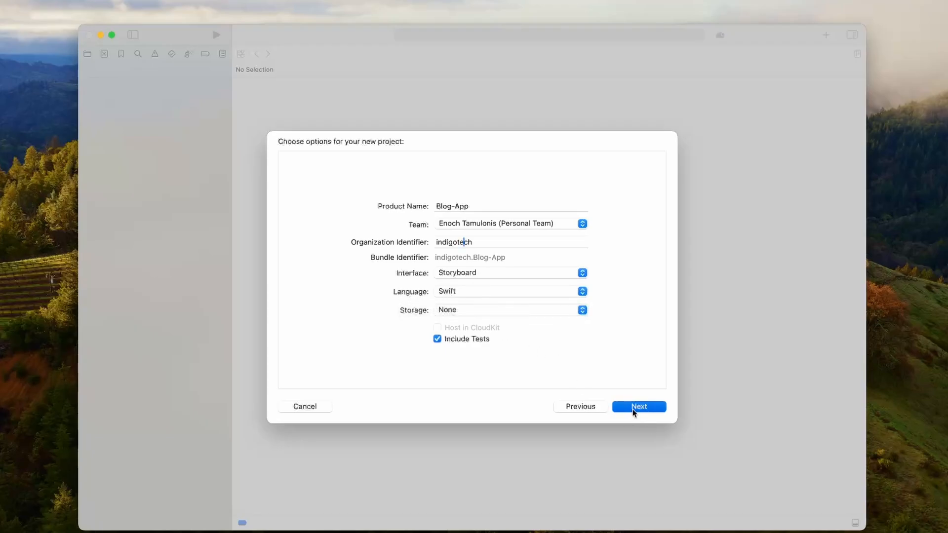
pyautogui.click(639, 406)
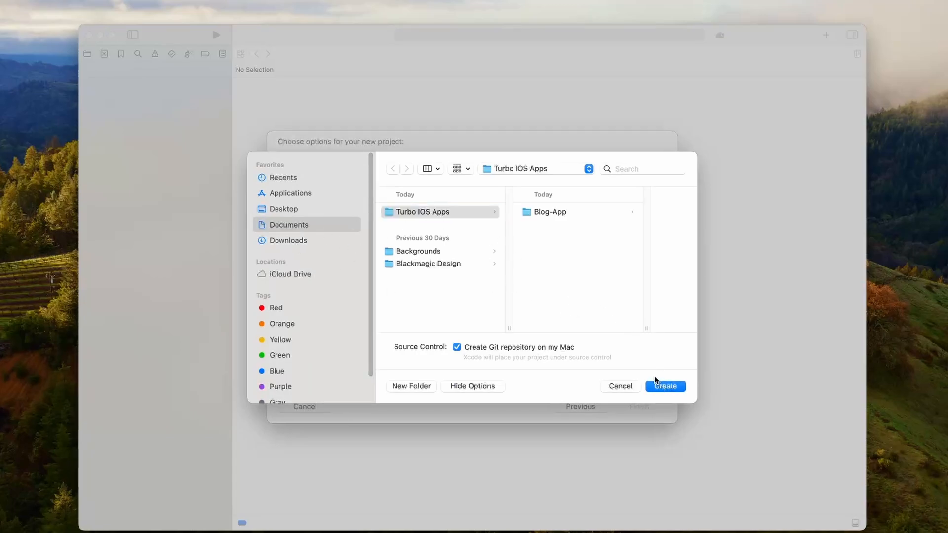
# Save the project in Turbo IOS Apps and view the project and target settings
pyautogui.click(665, 386)
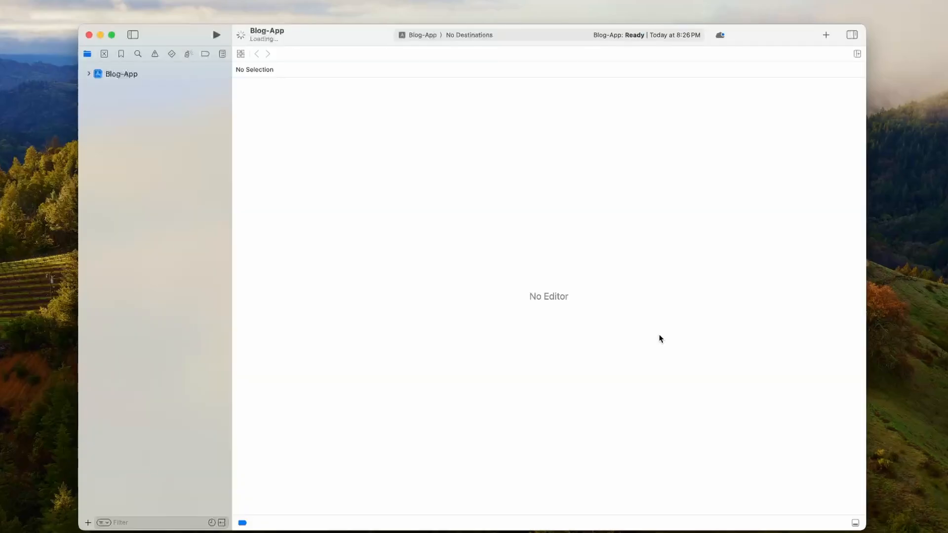
pyautogui.click(121, 73)
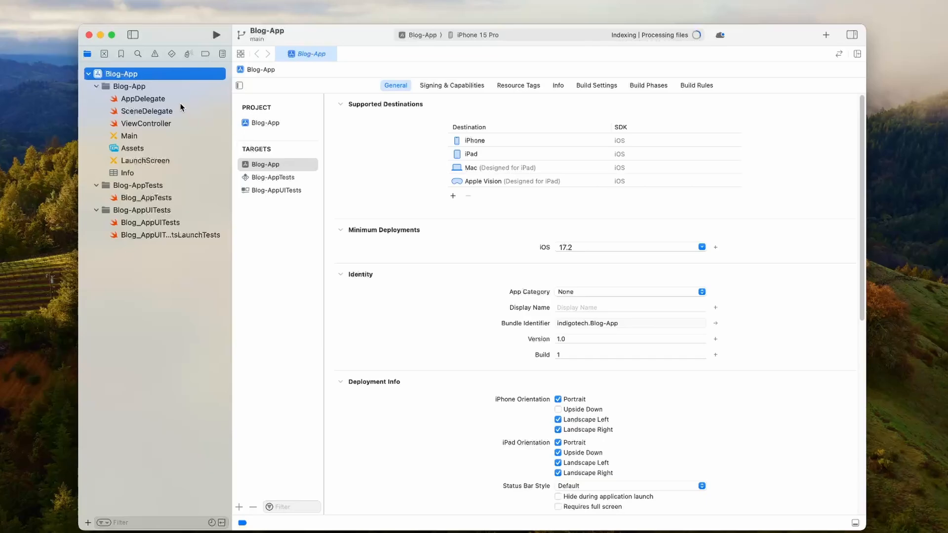
pyautogui.click(264, 123)
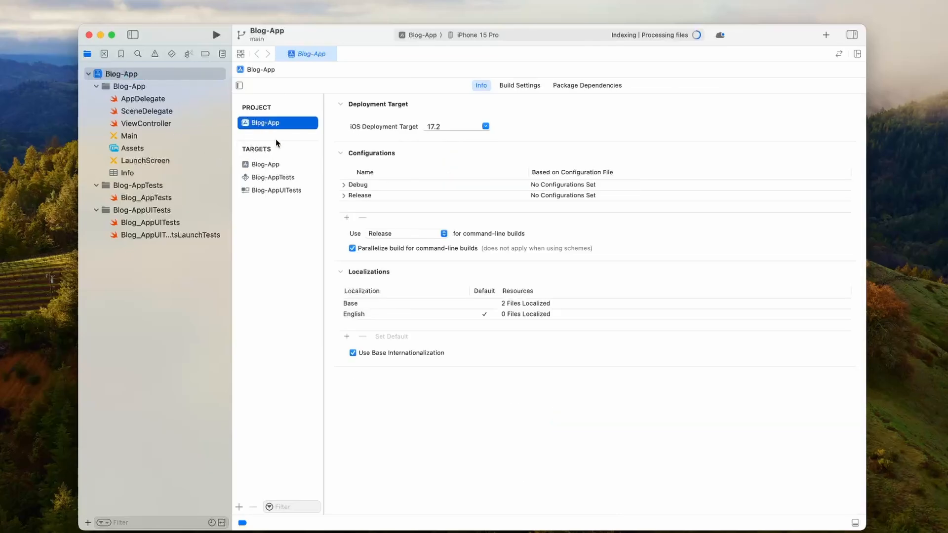
pyautogui.click(121, 73)
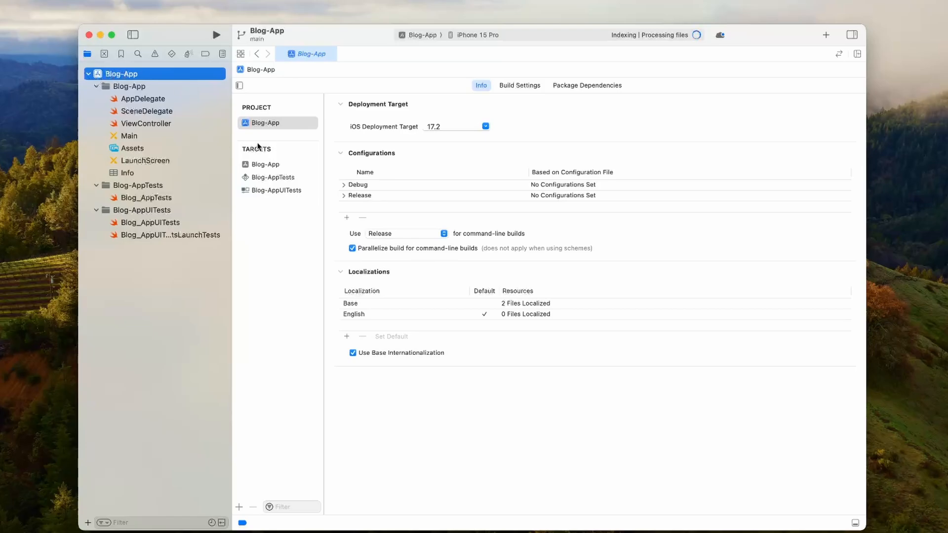
pyautogui.click(264, 164)
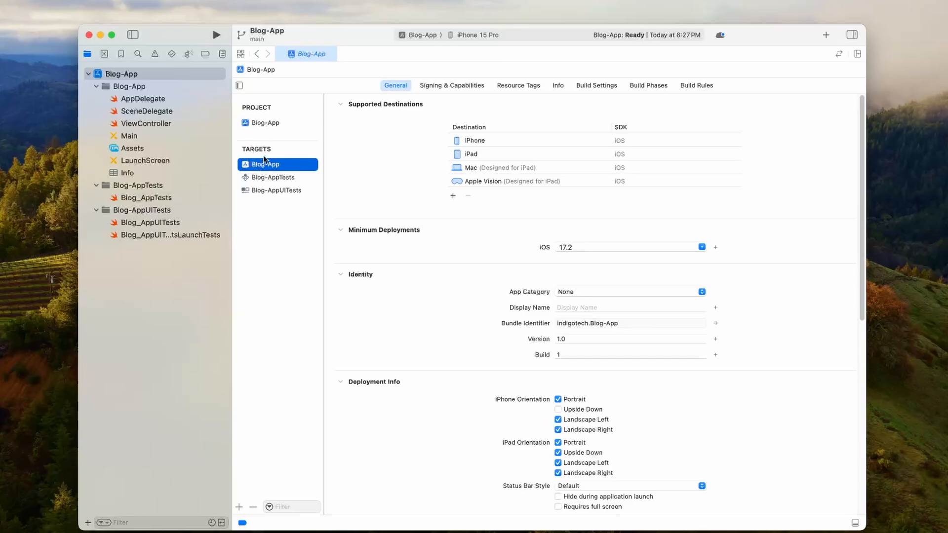
pyautogui.click(264, 123)
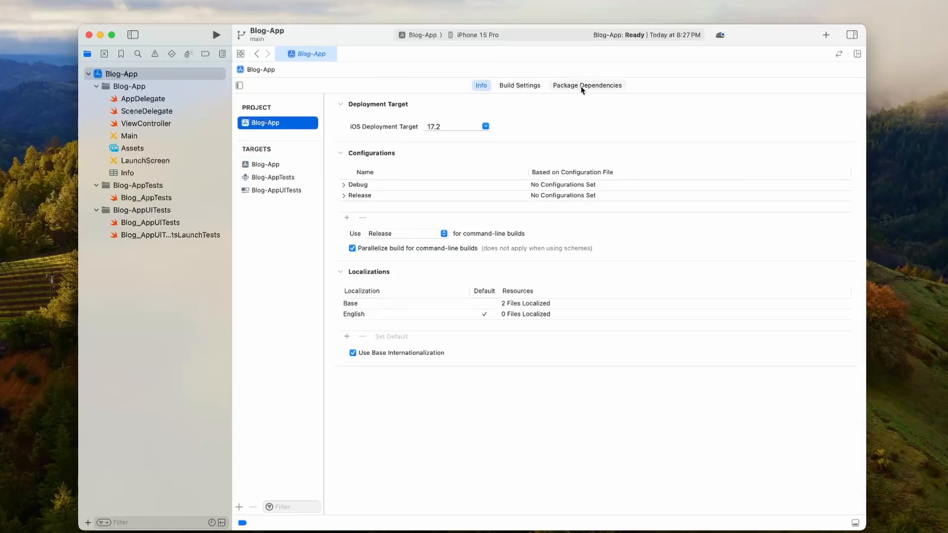
# Add github.com/hotwired/turbo-ios and its Turbo library to the Blog-App target
pyautogui.click(586, 85)
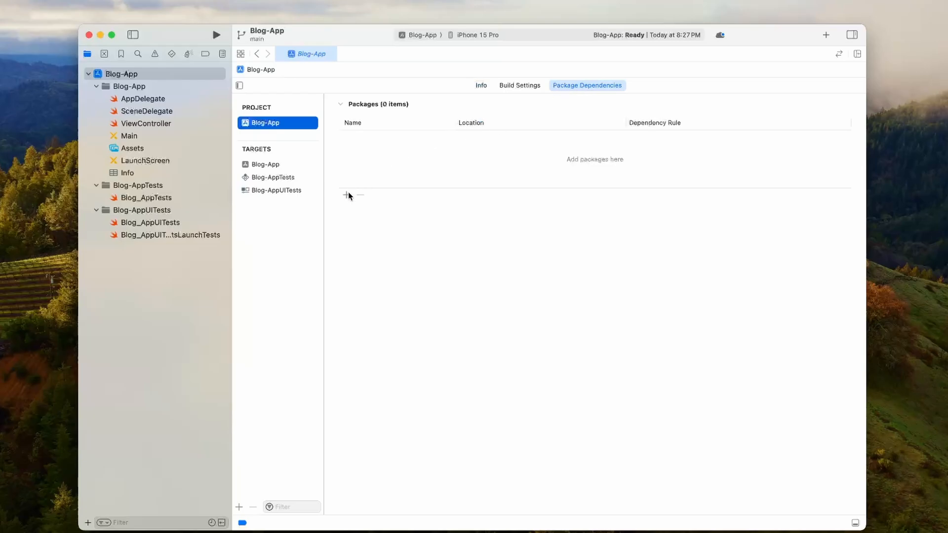
pyautogui.click(345, 195)
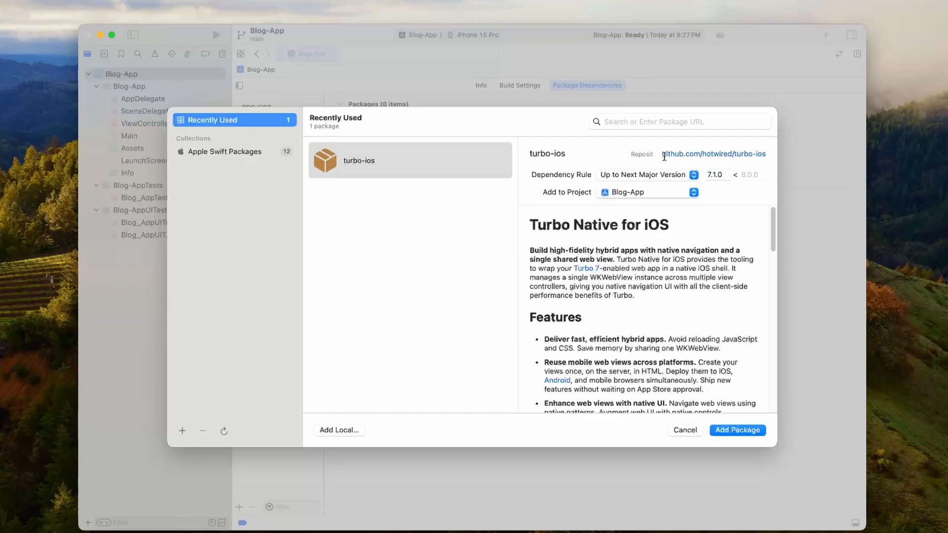
pyautogui.doubleClick(713, 154)
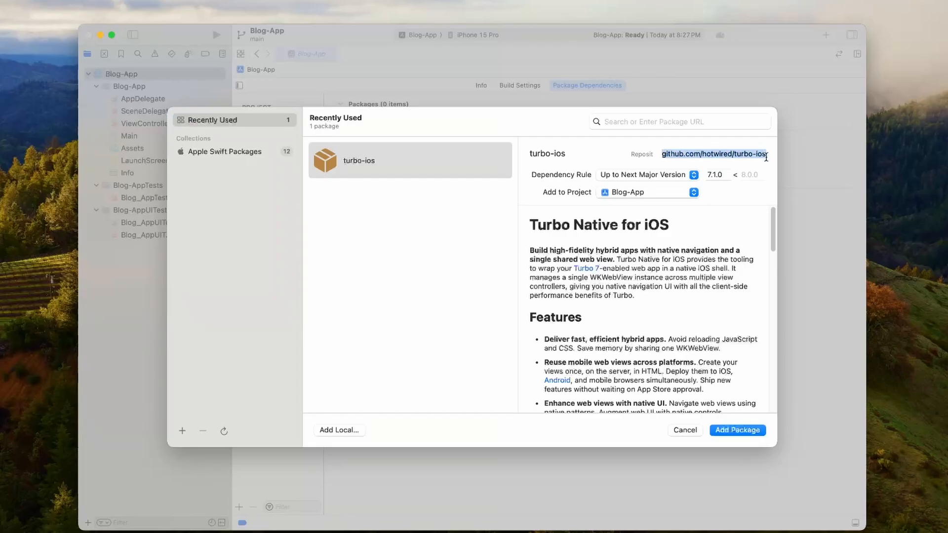
pyautogui.write('github.com/hotwired/turbo-ios')
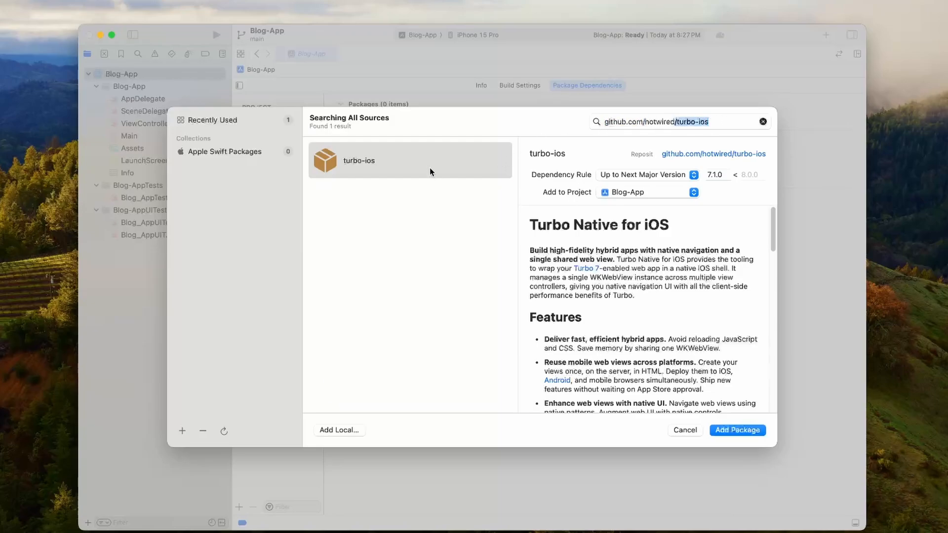
pyautogui.click(737, 430)
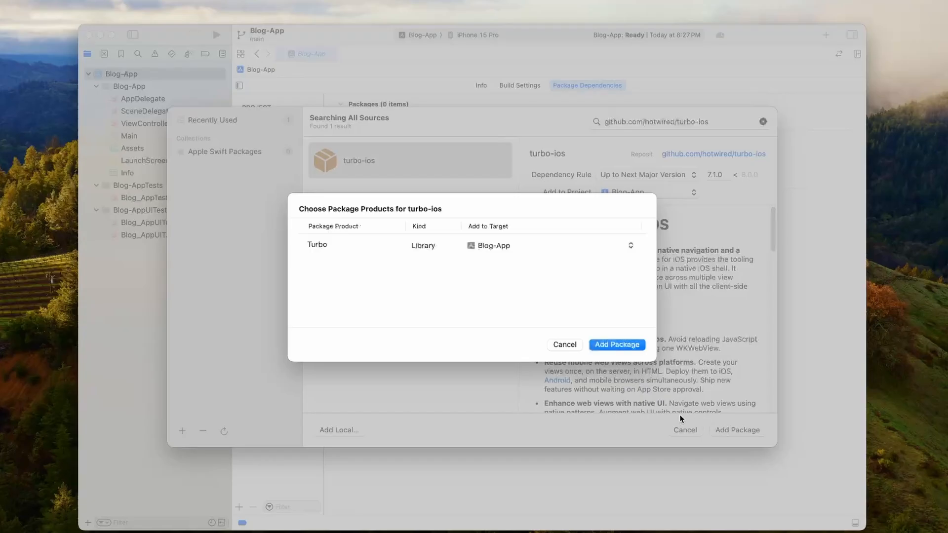
pyautogui.click(617, 345)
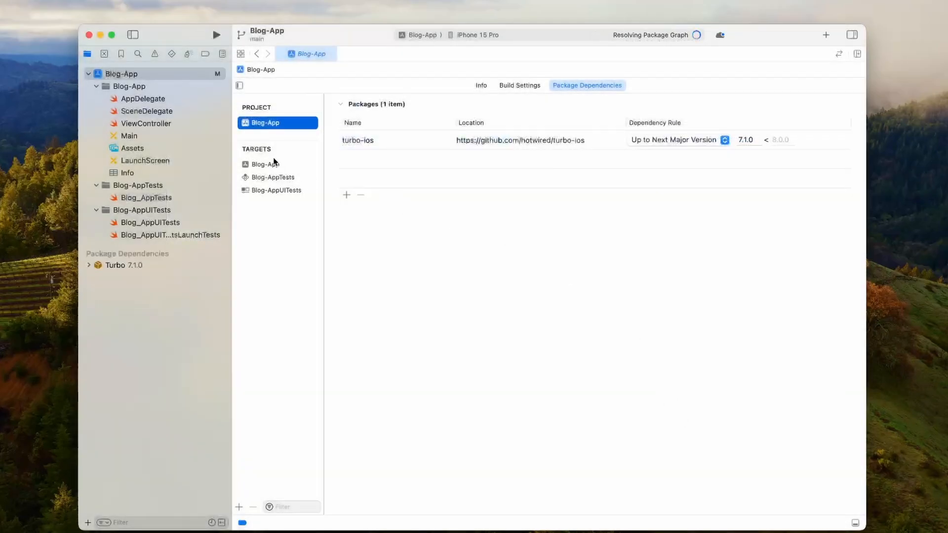
# Look through SceneDelegate and ViewController in the Project navigator
pyautogui.click(146, 110)
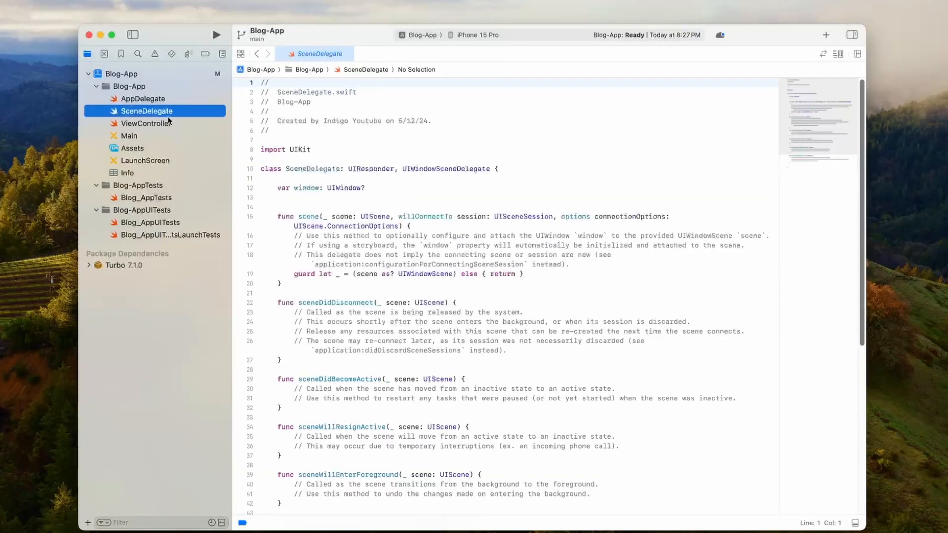
pyautogui.click(146, 123)
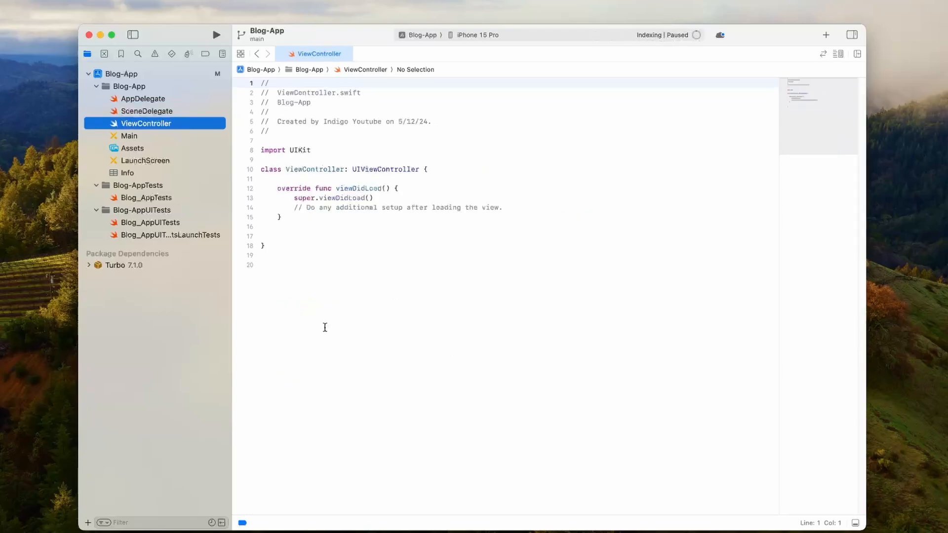
pyautogui.click(146, 110)
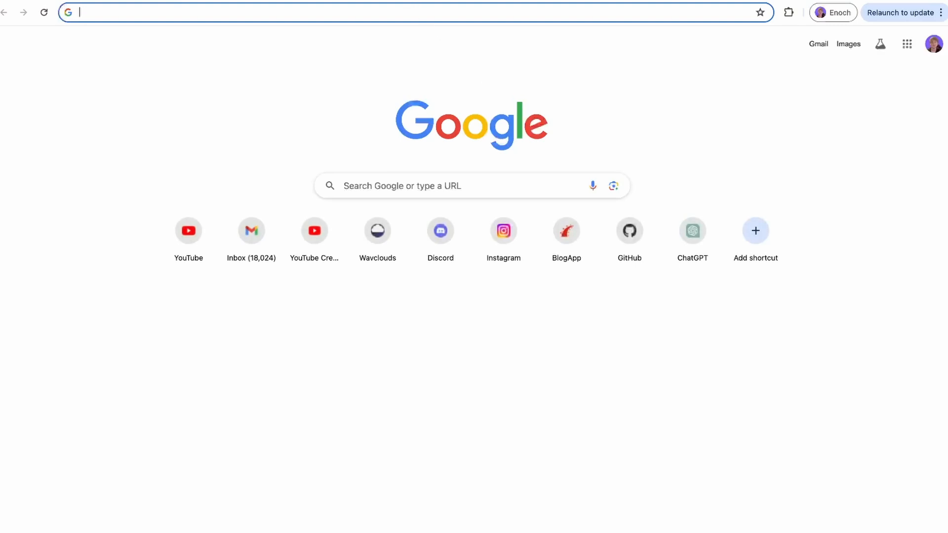
# Copy the step 3 SceneDelegate code block from the turbo-ios QuickStartGuide.md on GitHub
pyautogui.write('tur')
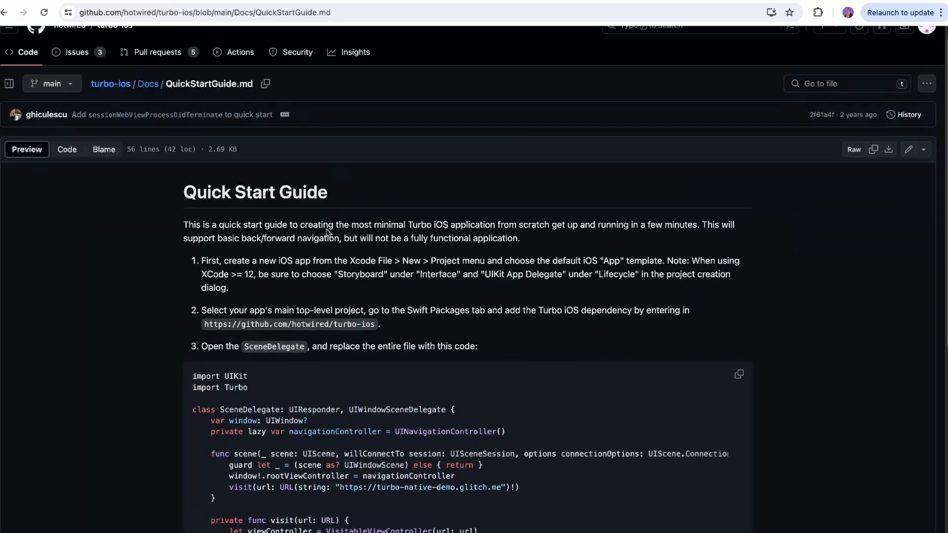
pyautogui.scroll(-3)
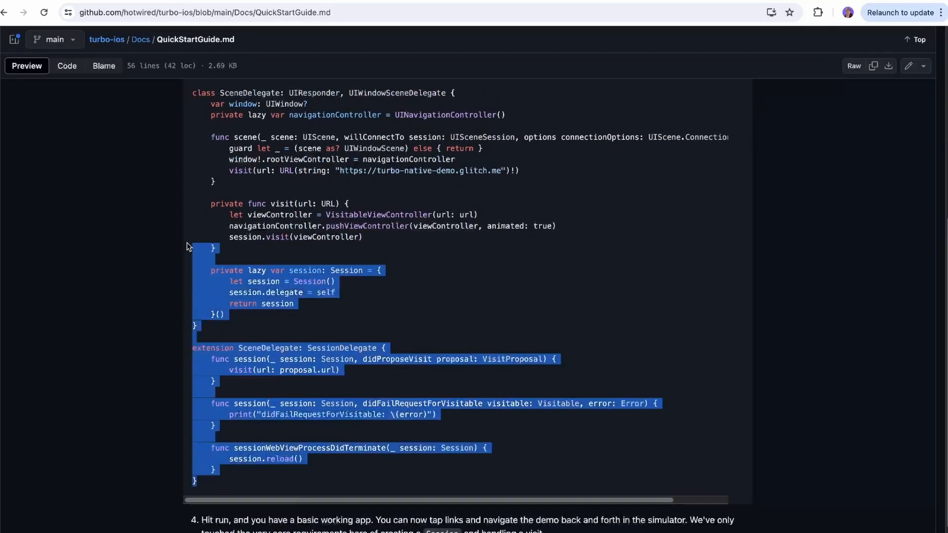
pyautogui.scroll(3)
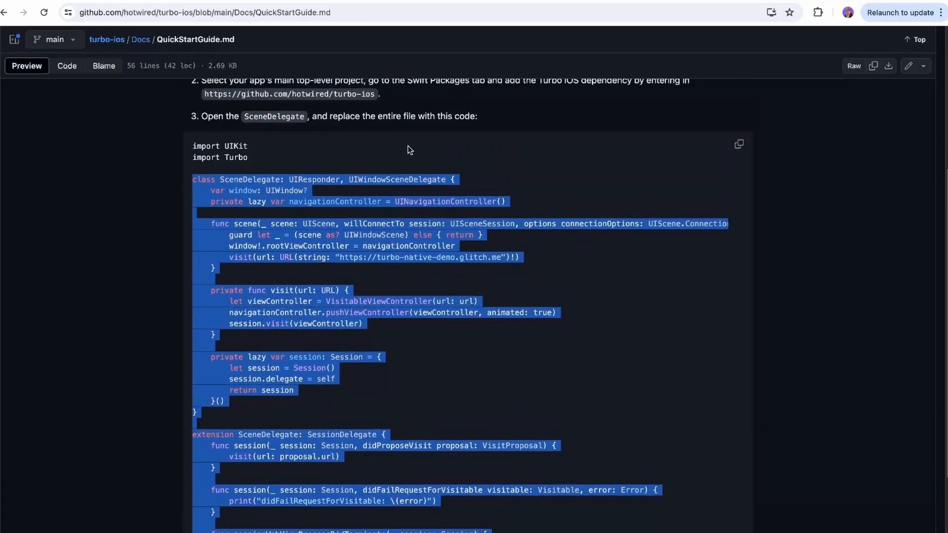
pyautogui.click(738, 145)
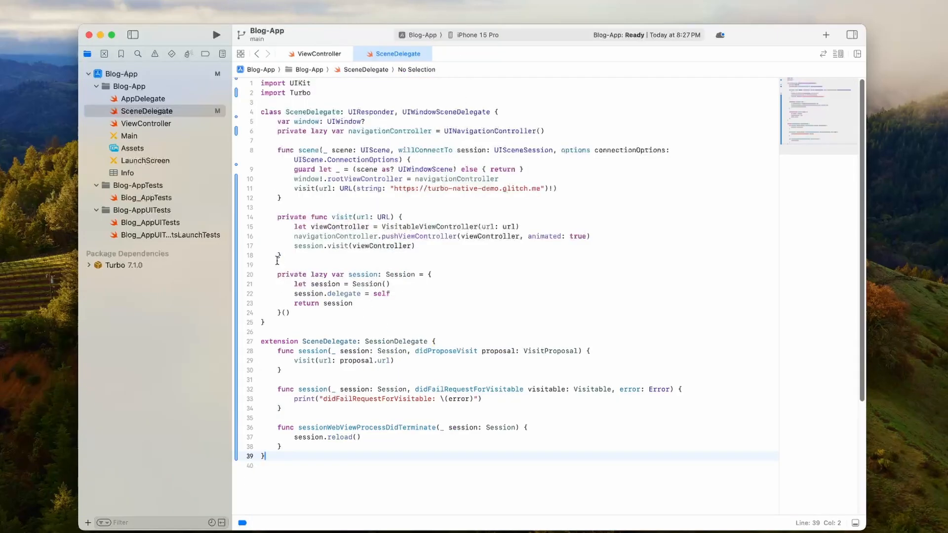
# Select all existing code in SceneDelegate.swift so the Turbo quick-start code can replace it
pyautogui.press('cmd+a')
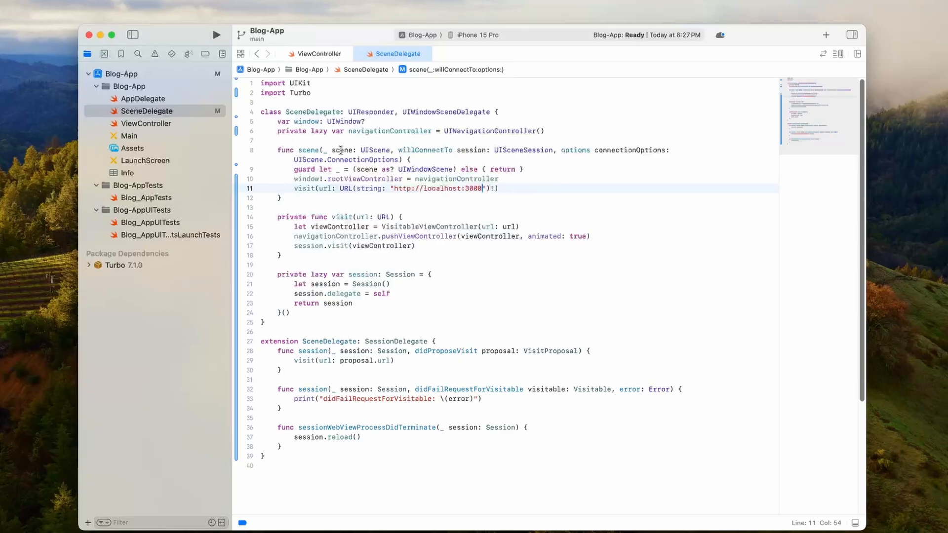
# Build and run Blog-App on the iPhone 15 Pro simulator
pyautogui.click(216, 35)
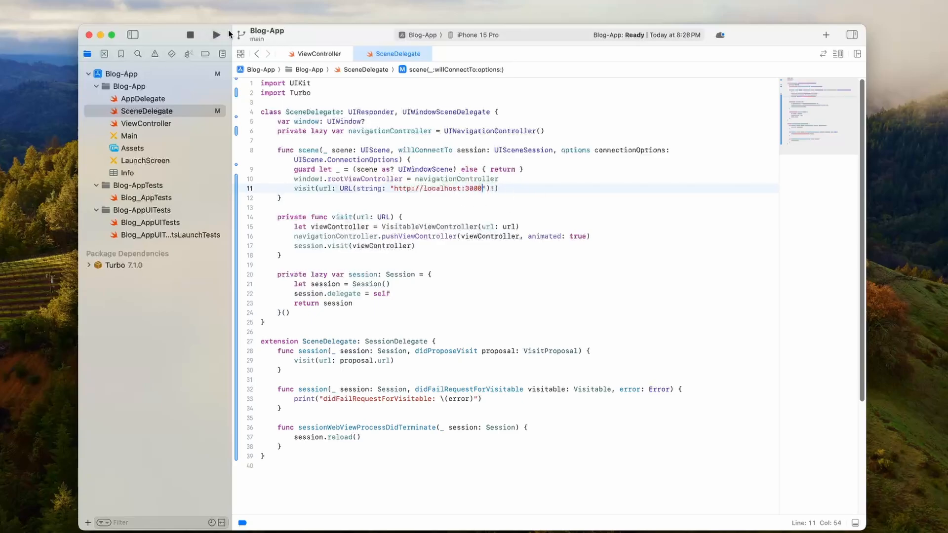
pyautogui.click(215, 35)
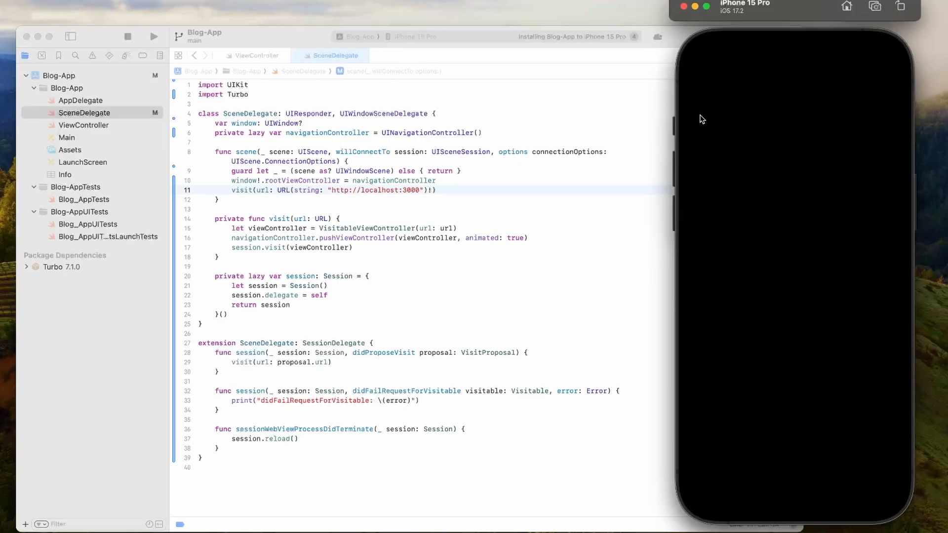
pyautogui.moveTo(882, 102)
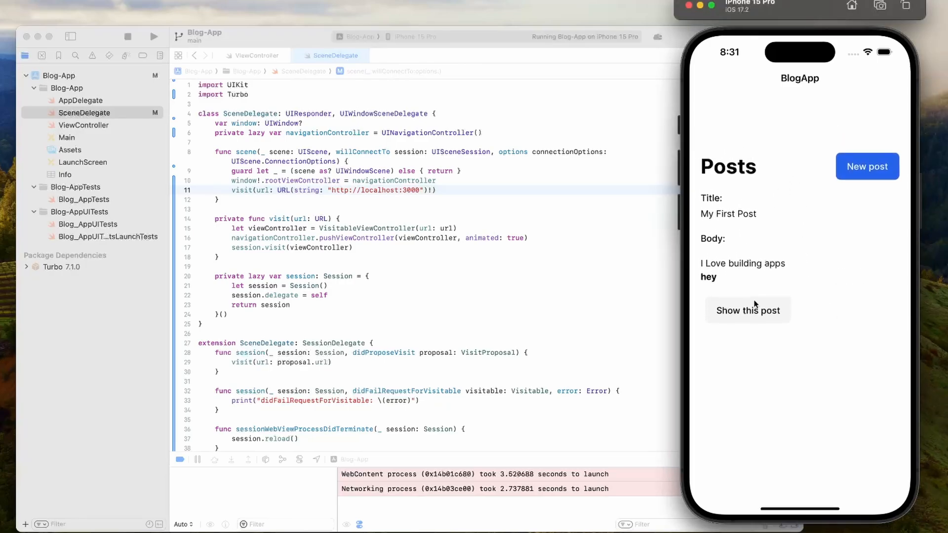
# Submit a new post titled 'Hey this post was created on mobile' and return to the posts list
pyautogui.click(748, 310)
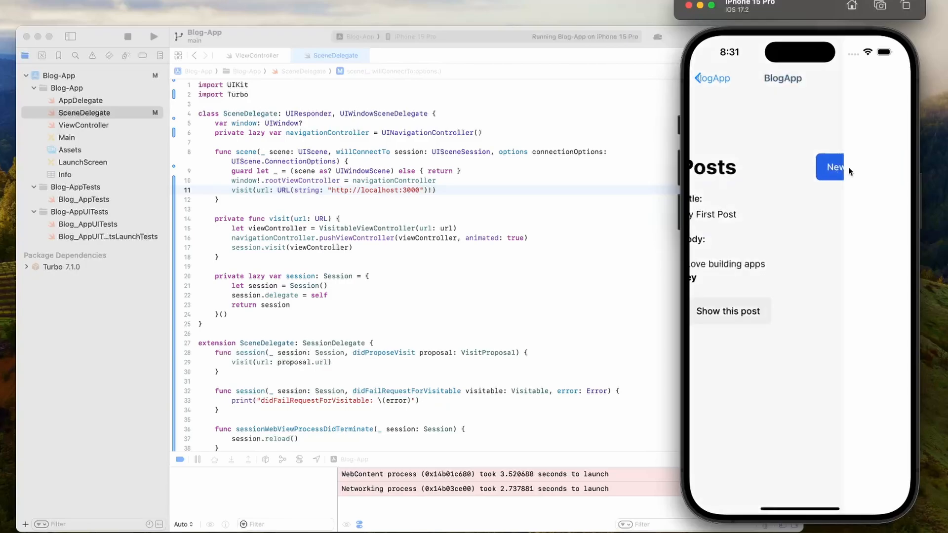
pyautogui.click(834, 167)
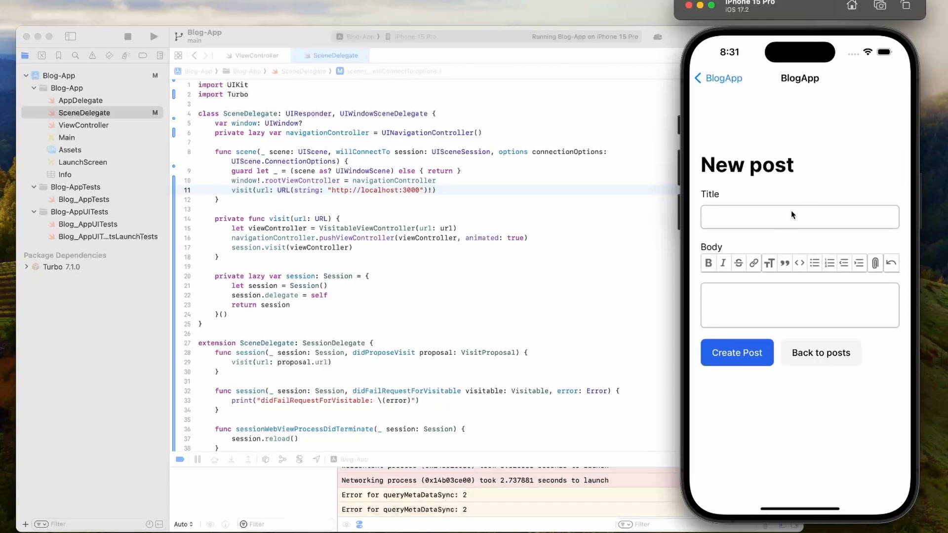
pyautogui.click(799, 217)
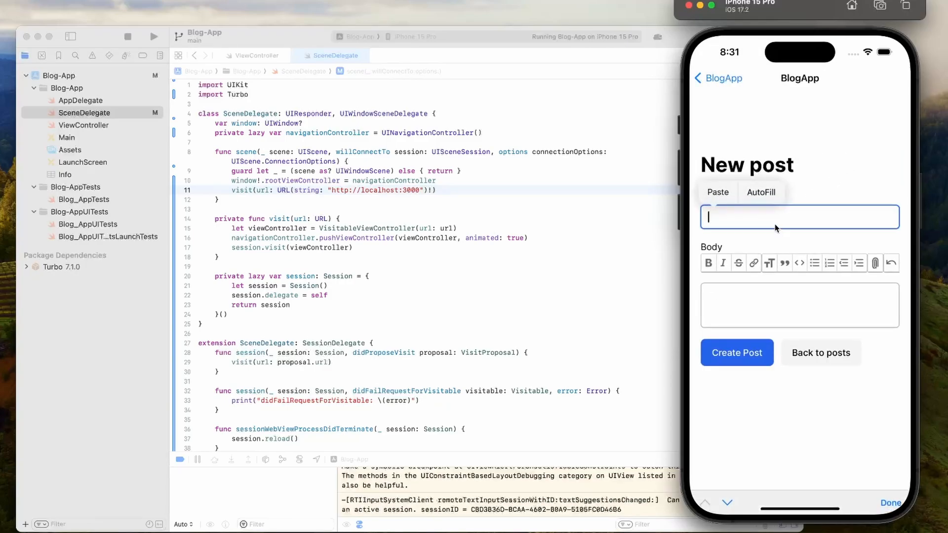
pyautogui.write('Hey this post was created on mobile')
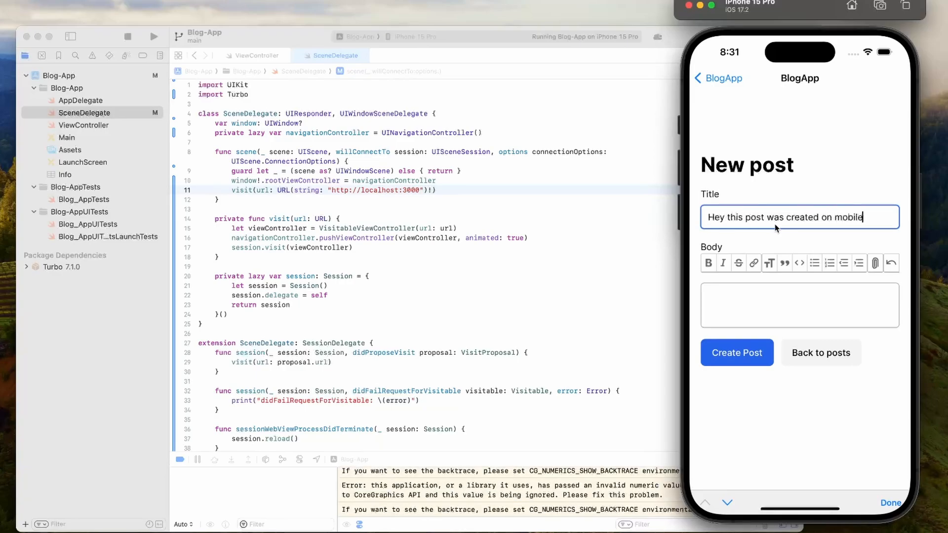
pyautogui.write('Hey')
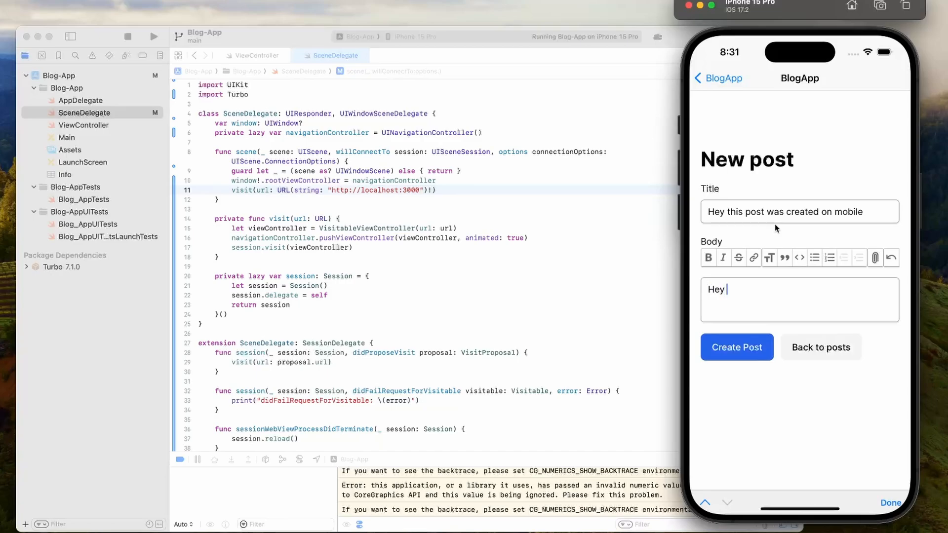
pyautogui.write('this is is a mobile post')
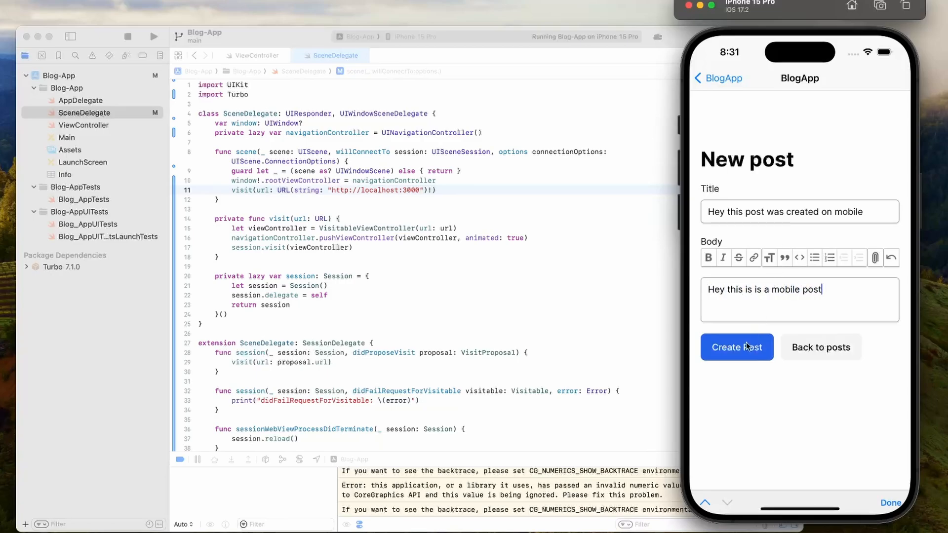
pyautogui.click(736, 347)
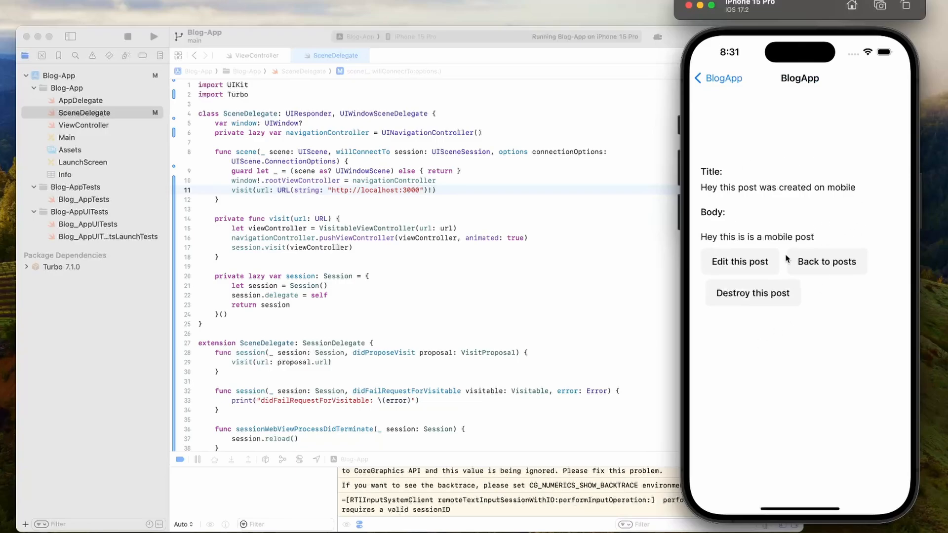
pyautogui.click(825, 261)
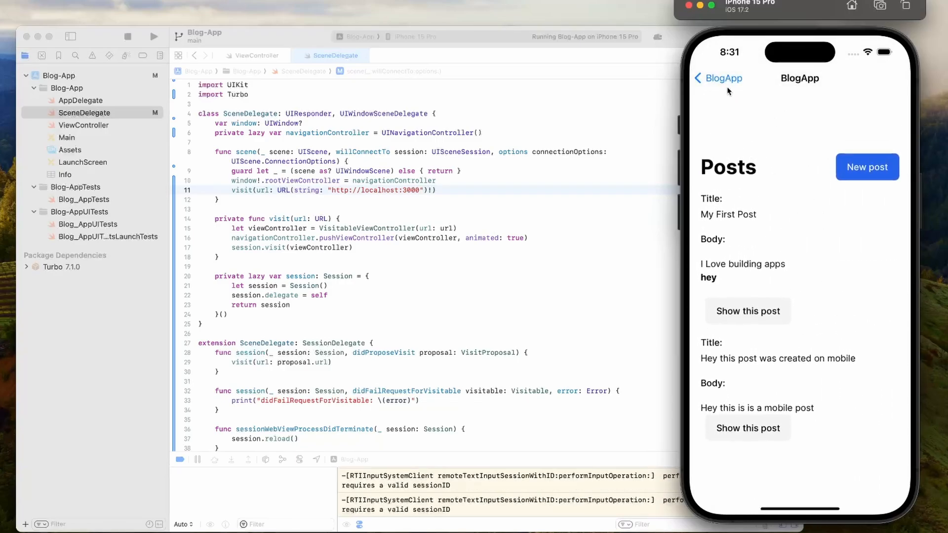
# Tap the BlogApp back button twice to reach the top-level Posts list
pyautogui.click(748, 428)
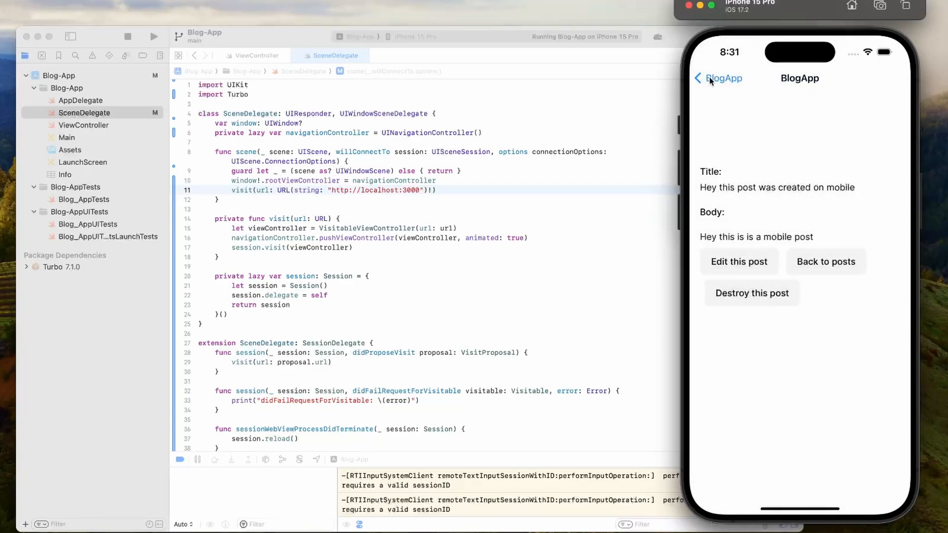
pyautogui.click(824, 261)
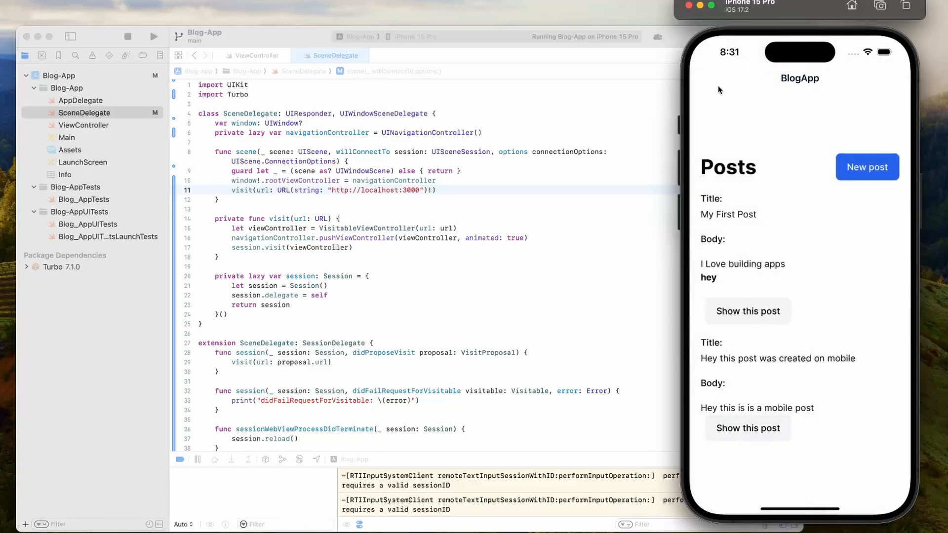
pyautogui.moveTo(355, 219)
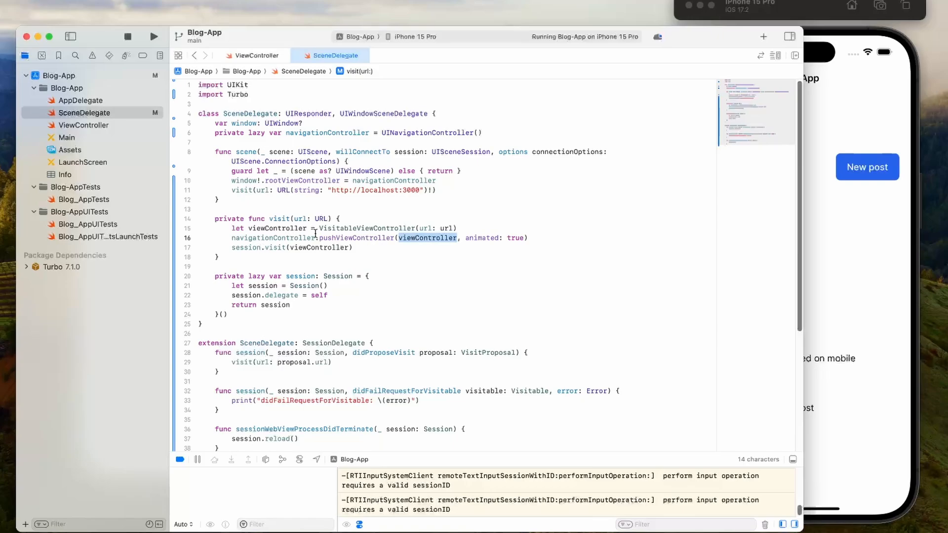
pyautogui.moveTo(324, 255)
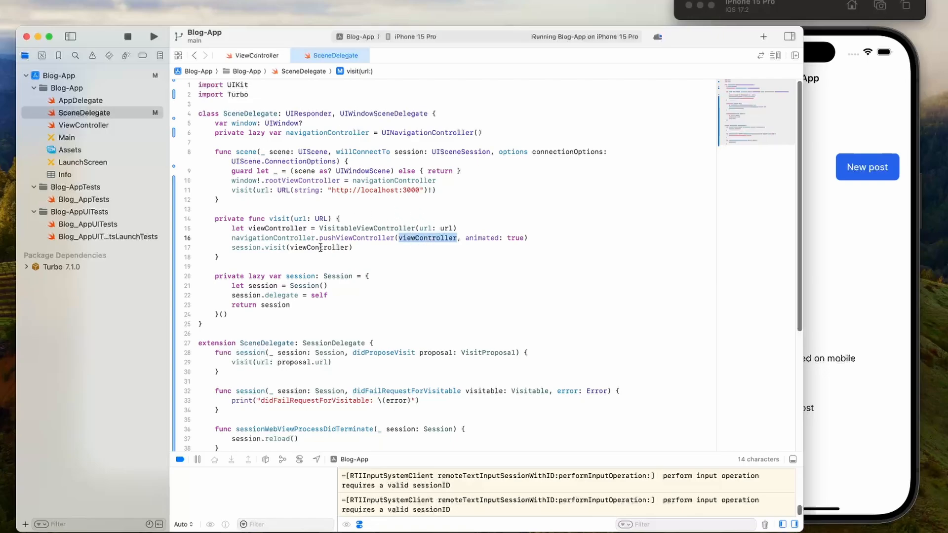
pyautogui.moveTo(134, 142)
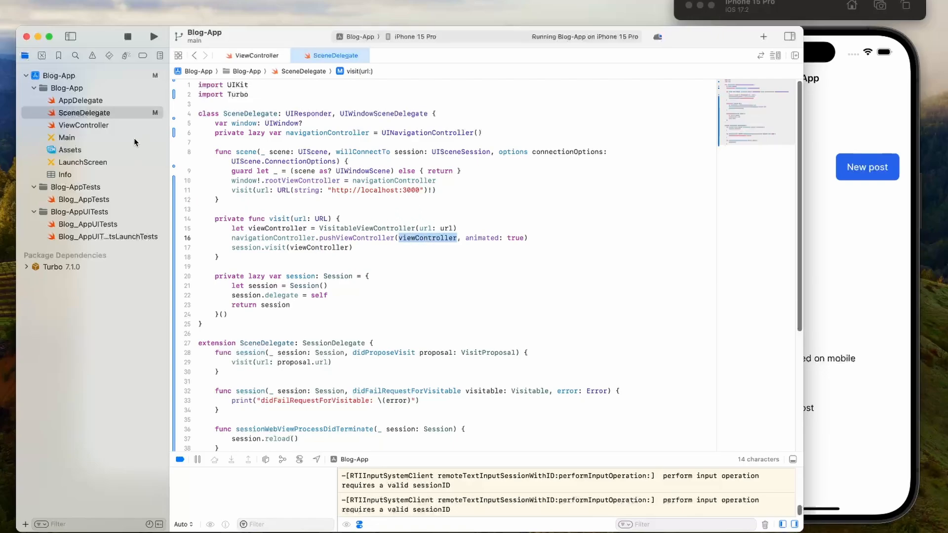
pyautogui.moveTo(496, 175)
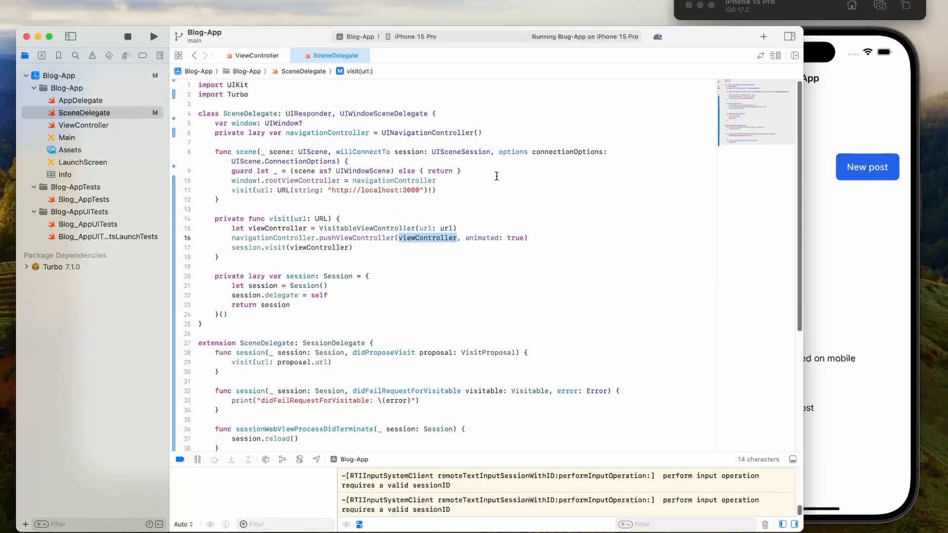
# Add a new Swift file named WebViewController to the Blog-App group
pyautogui.rightClick(67, 88)
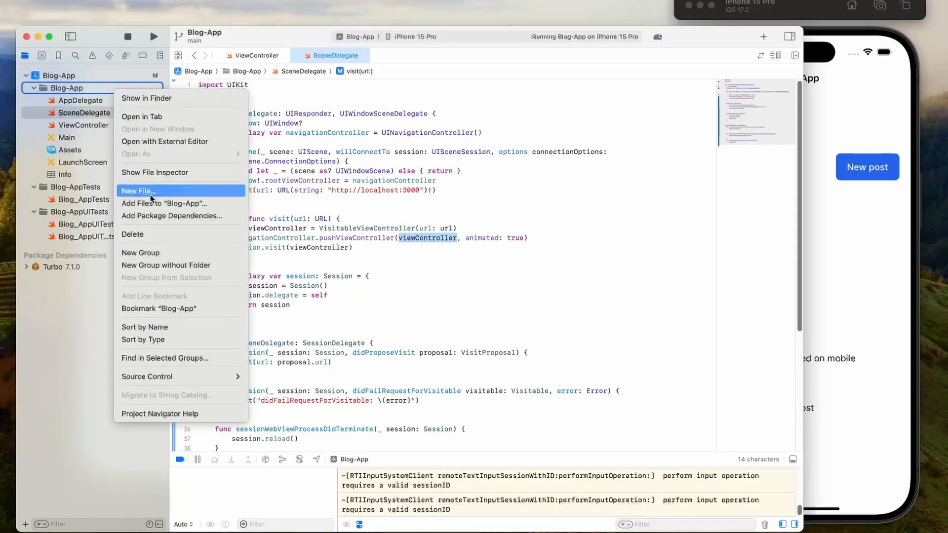
pyautogui.click(138, 191)
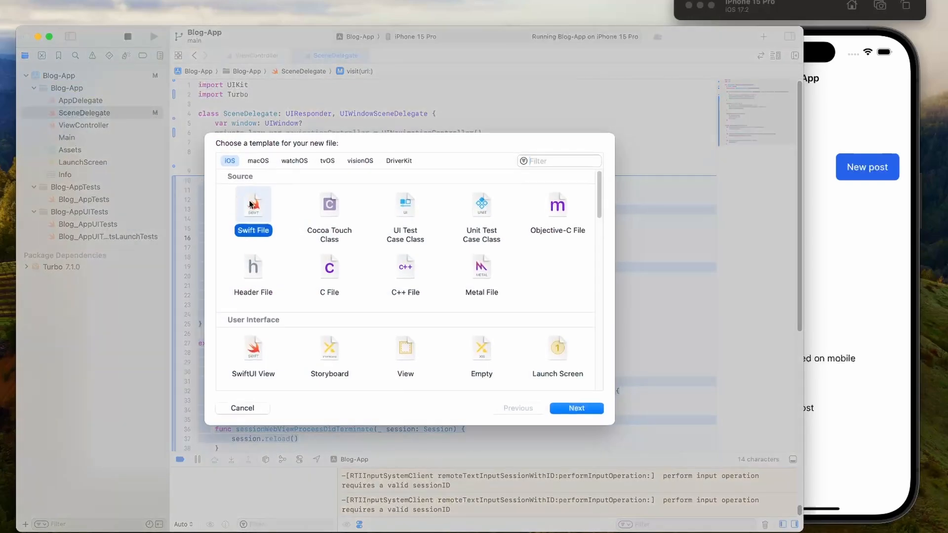
pyautogui.click(574, 408)
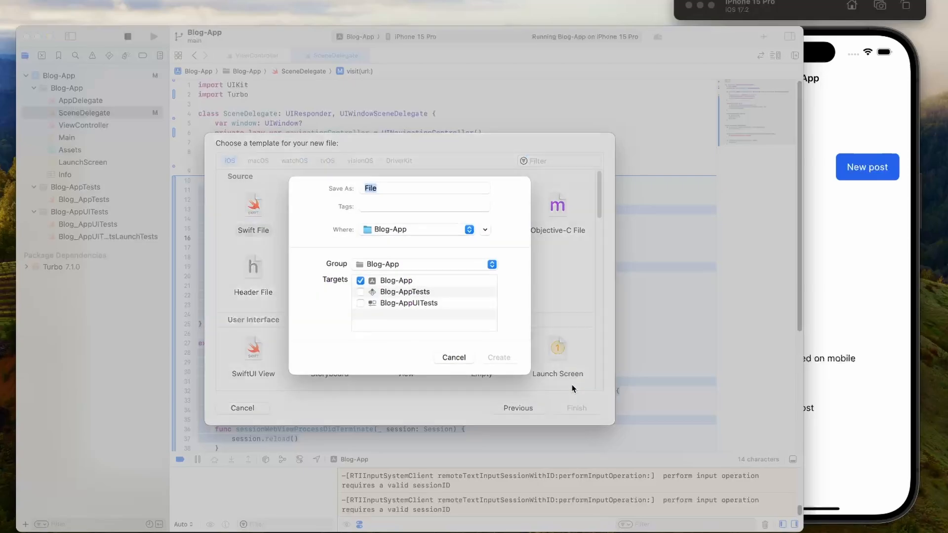
pyautogui.write('WebView')
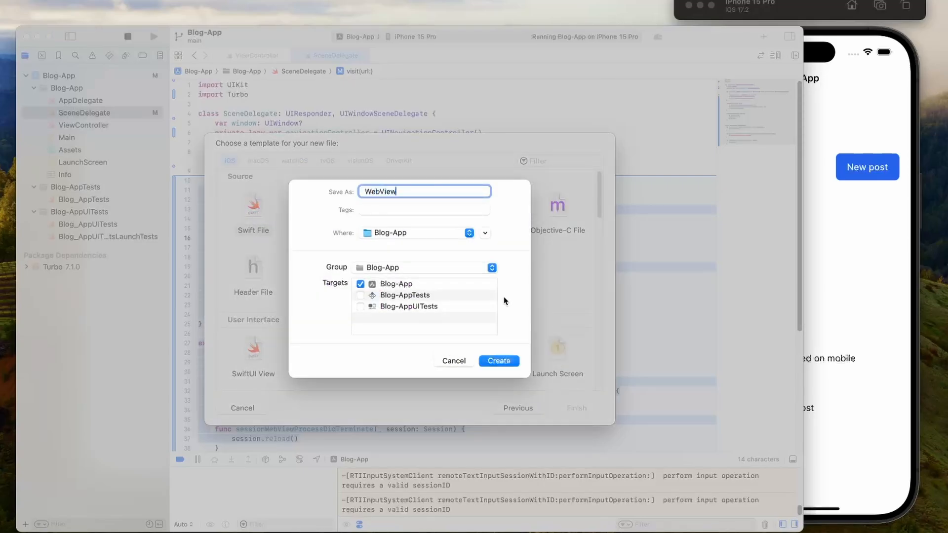
pyautogui.click(498, 361)
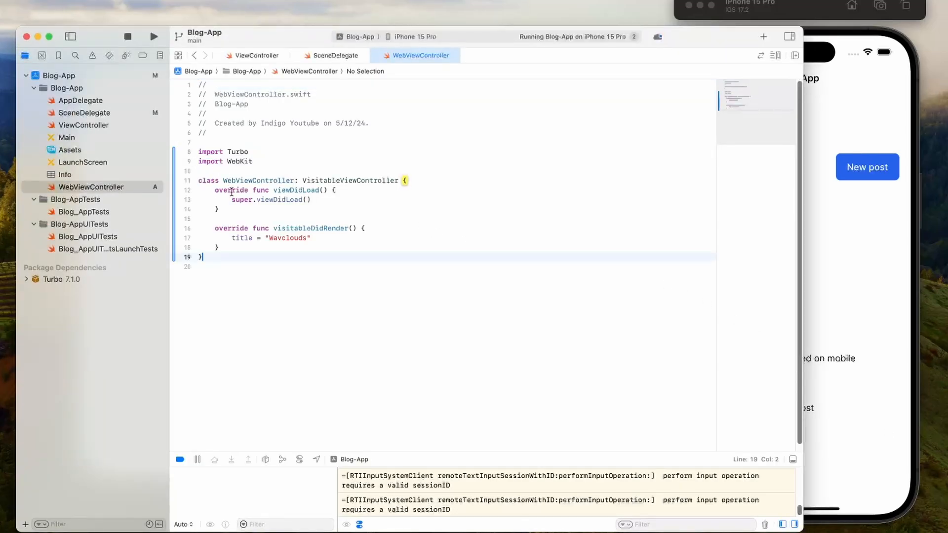
# Delete the WebKit import and retype the visitableDidRender title as 'Blog App'
pyautogui.click(228, 161)
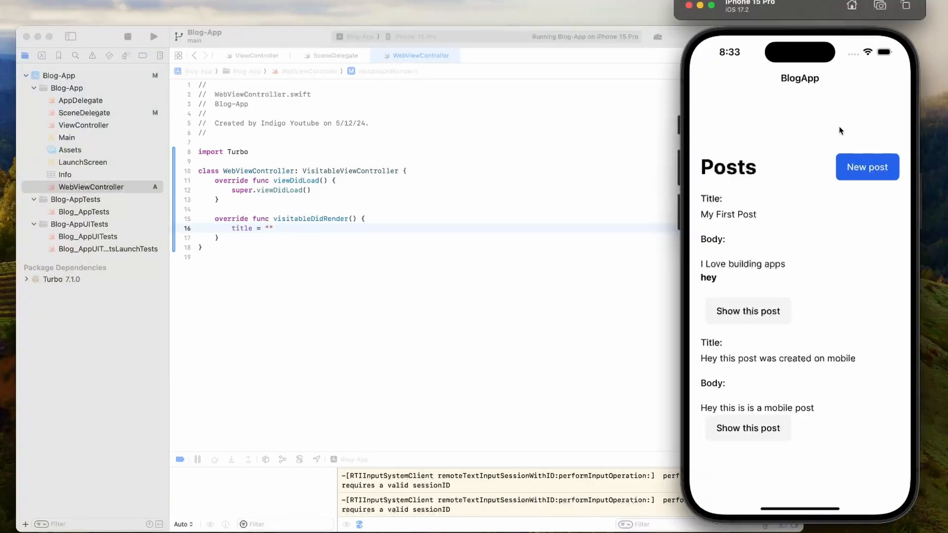
pyautogui.click(747, 310)
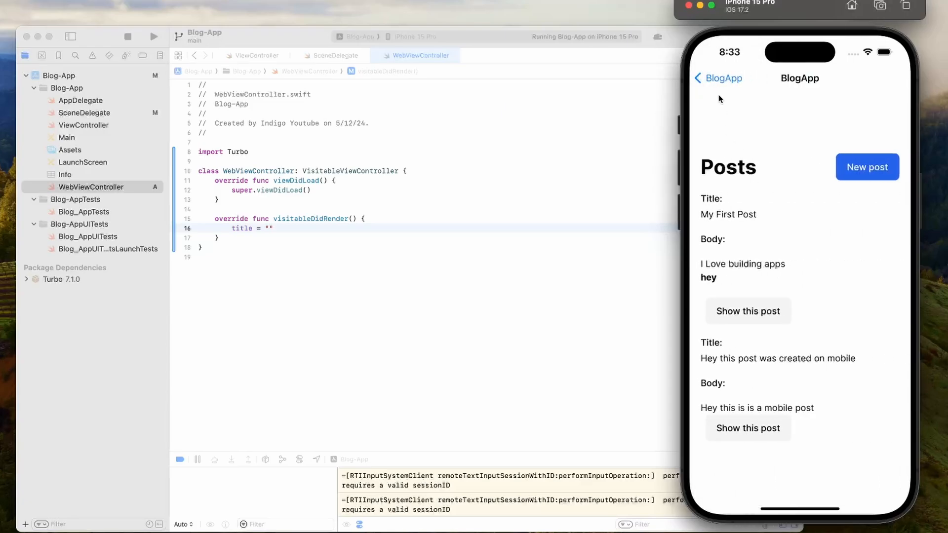
pyautogui.moveTo(362, 239)
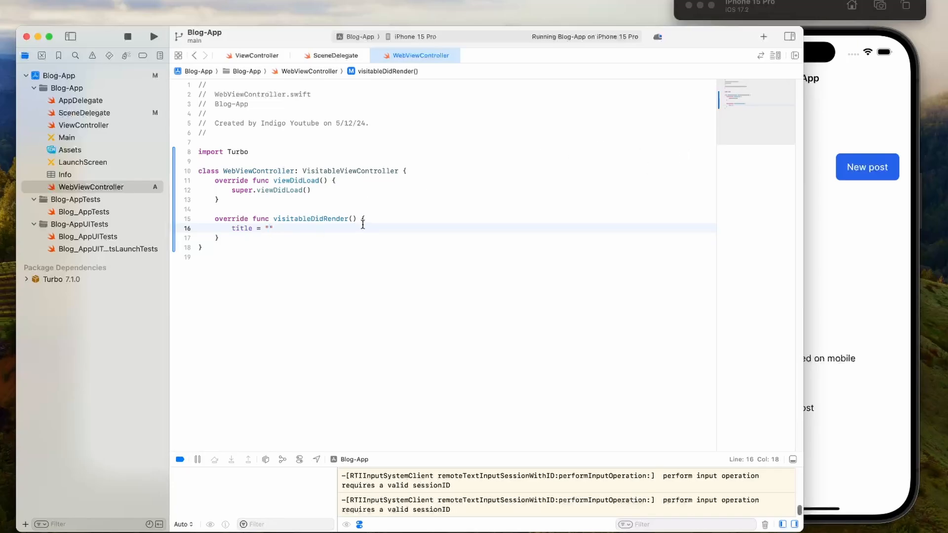
pyautogui.write('Bog')
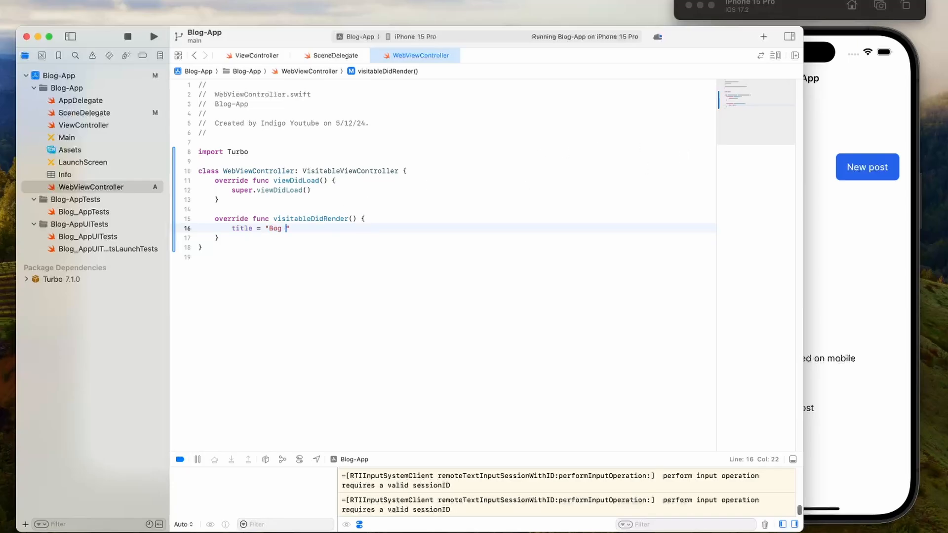
pyautogui.write('Blog App')
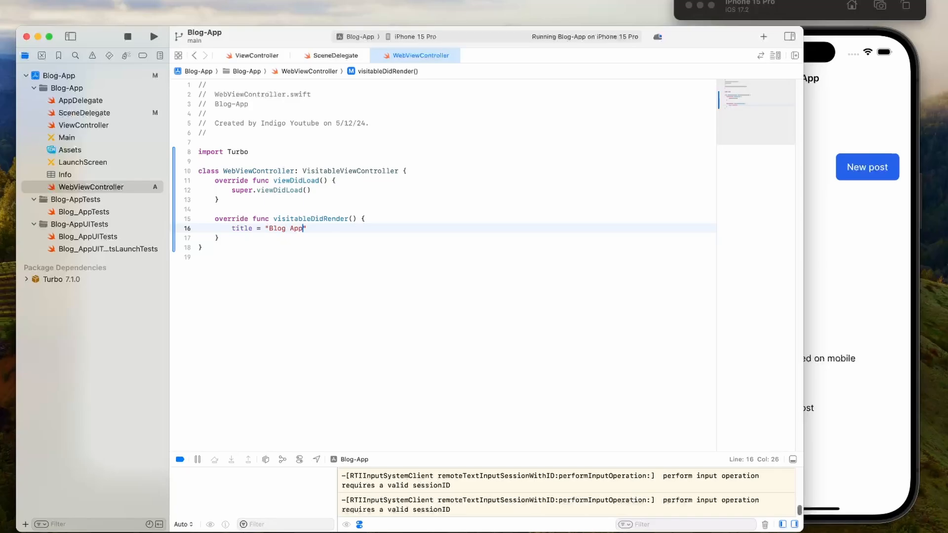
pyautogui.moveTo(320, 60)
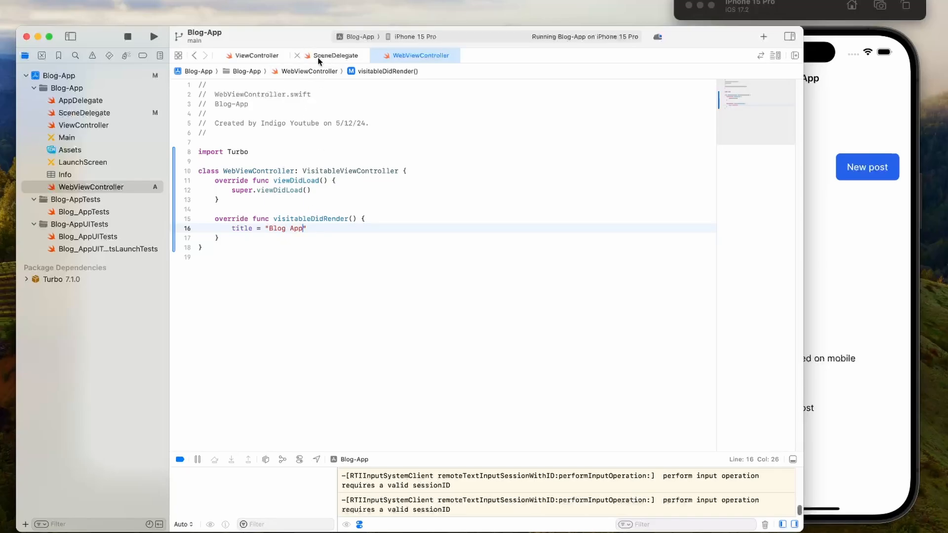
# Add 'let viewController = WebViewController()' and push it once during scene setup
pyautogui.click(336, 55)
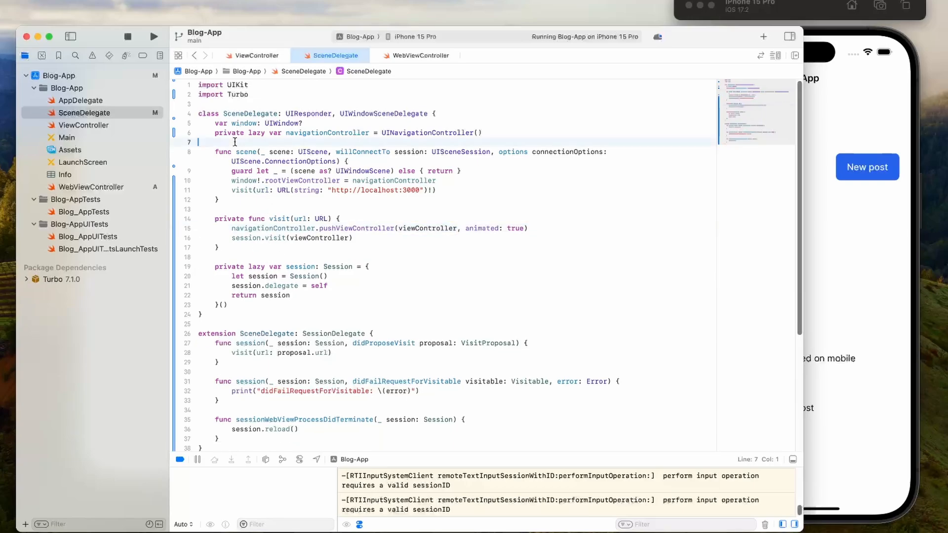
pyautogui.write('let v')
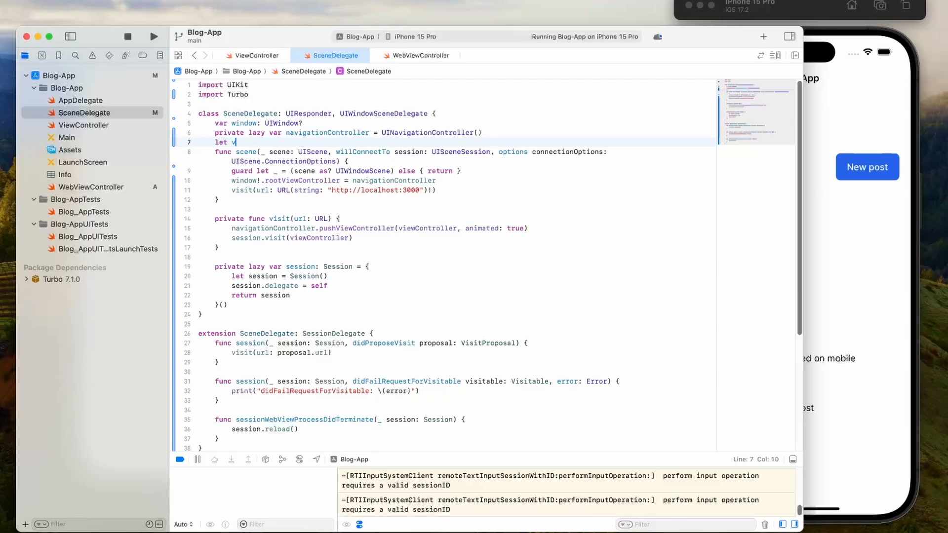
pyautogui.write('viewController = w')
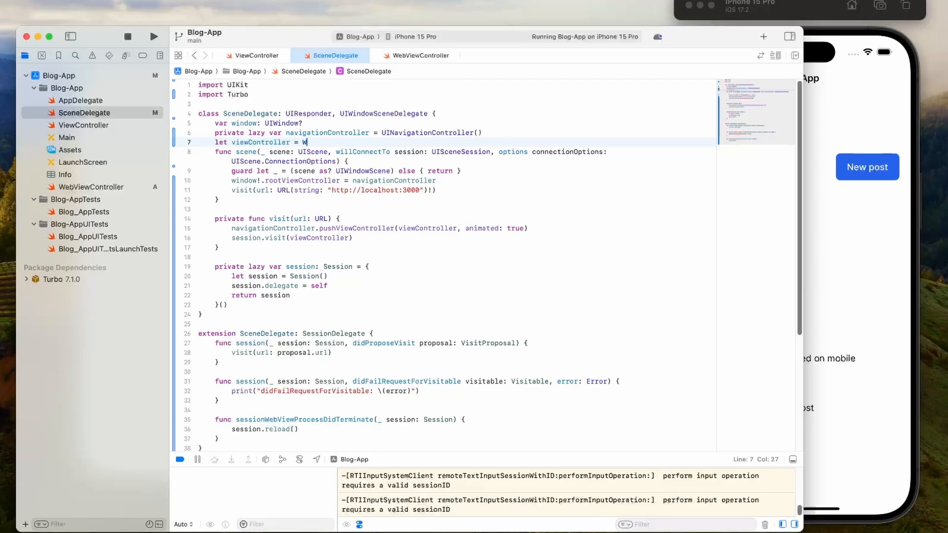
pyautogui.write('ebViewController(')
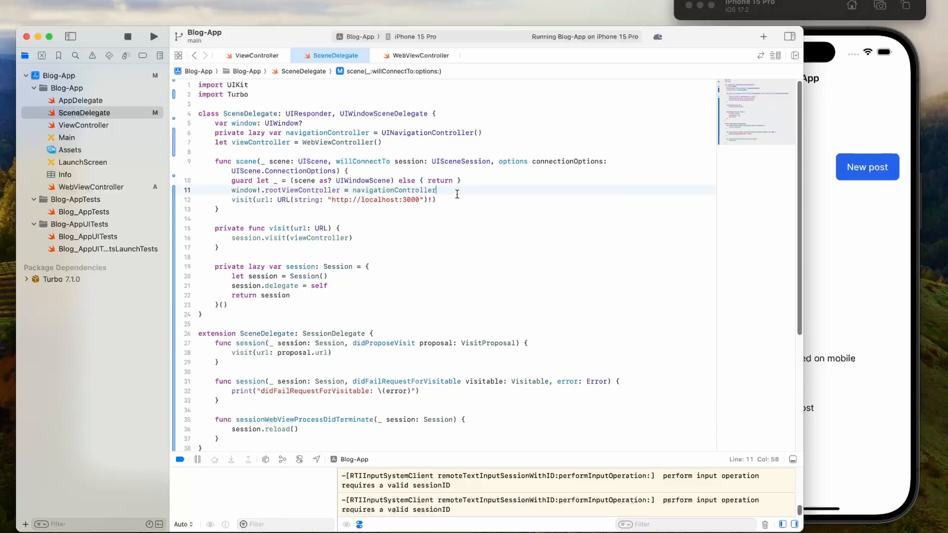
pyautogui.write('navigationController.pushViewController(viewController, animated: true)')
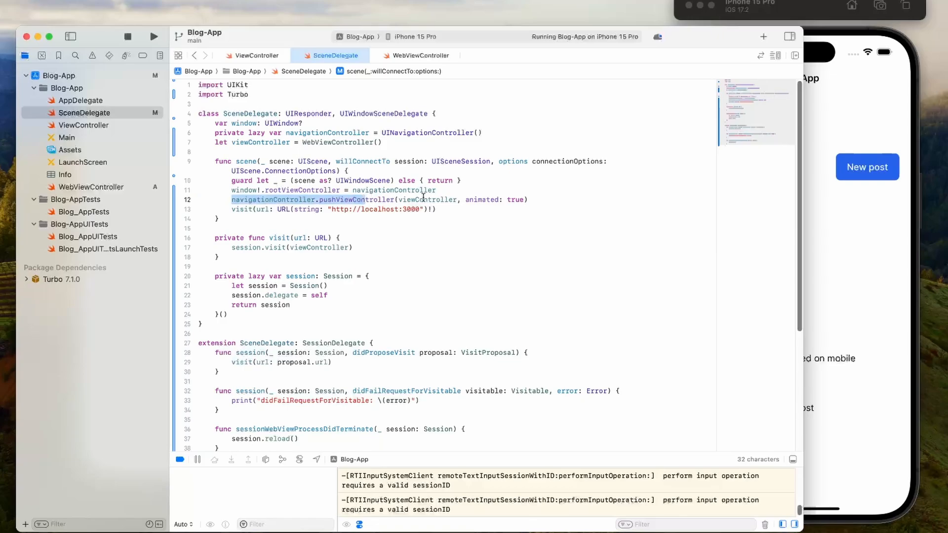
# Insert 'viewController.visitableURL = url' above session.visit, then rerun the app
pyautogui.click(218, 238)
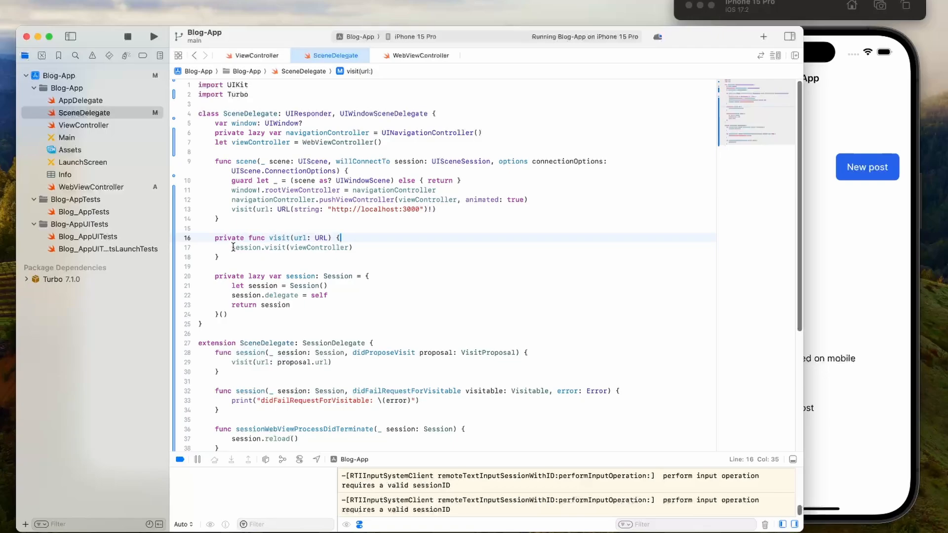
pyautogui.doubleClick(320, 247)
pyautogui.write('v')
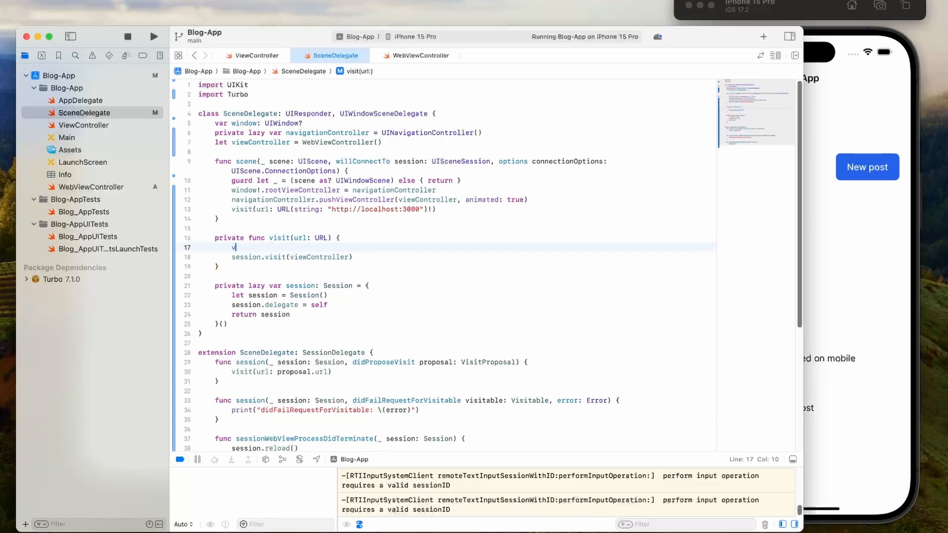
pyautogui.write('iewController')
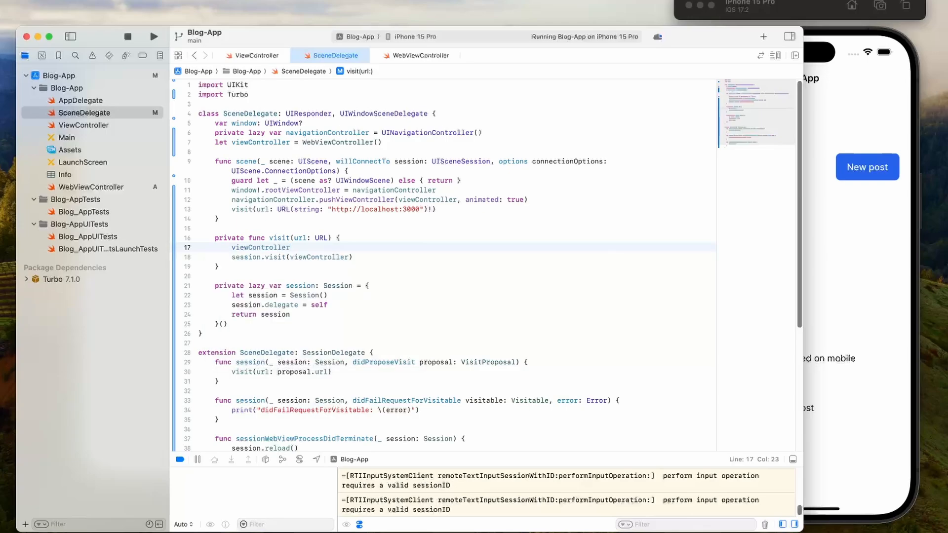
pyautogui.write('.visitableURL =')
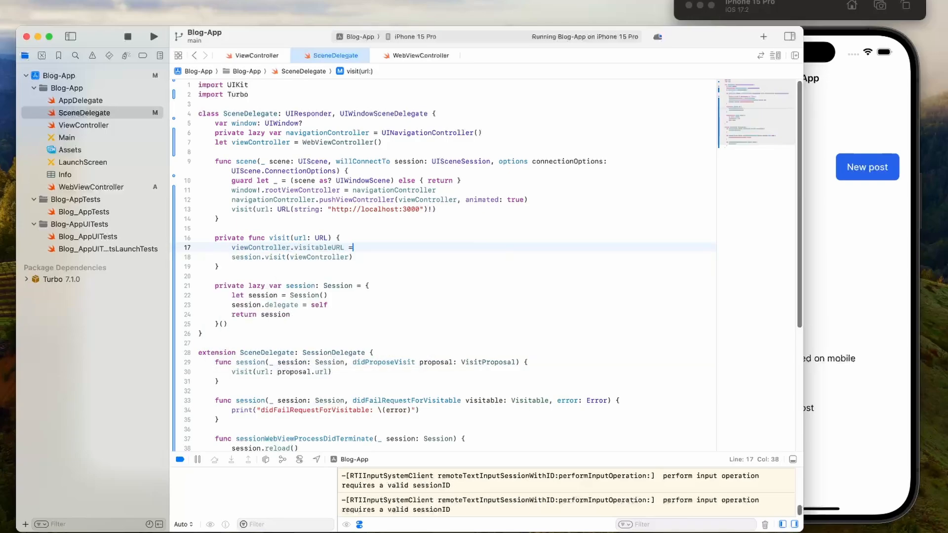
pyautogui.write('url')
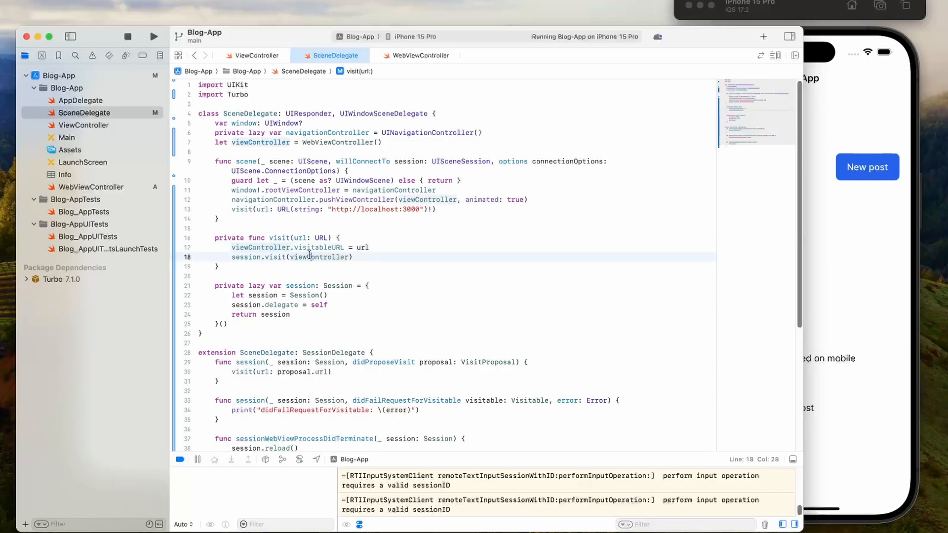
pyautogui.click(154, 36)
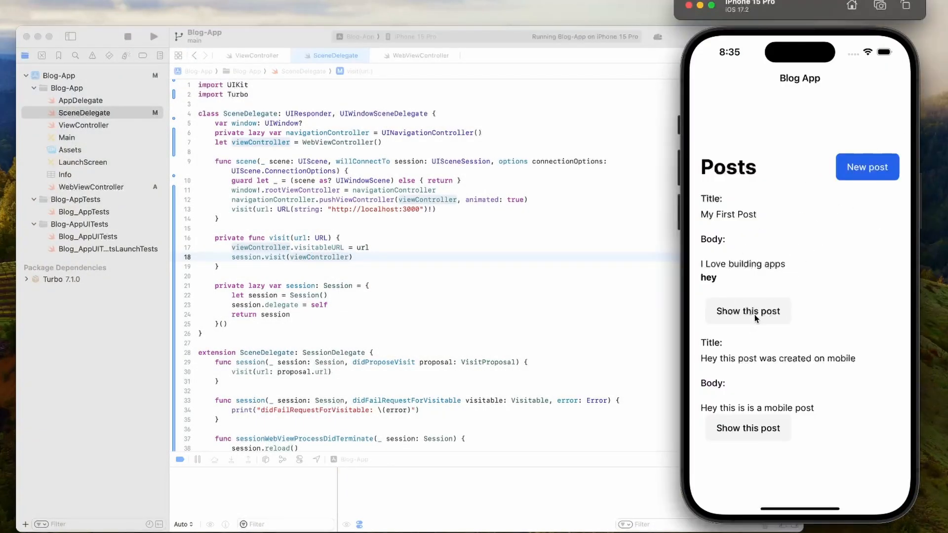
# View My First Post and its edit form, then create 'This post is from mobile' with body 'Hey everybody'
pyautogui.click(748, 310)
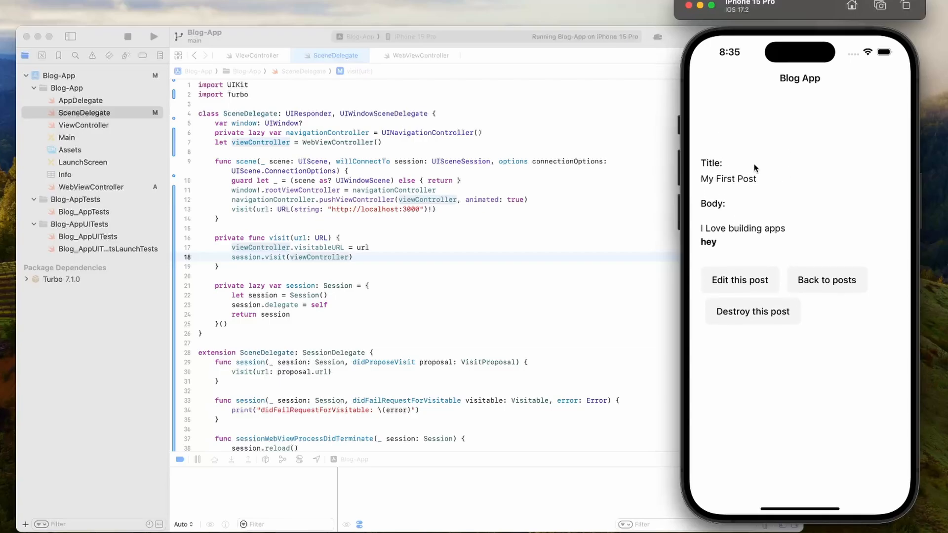
pyautogui.click(739, 280)
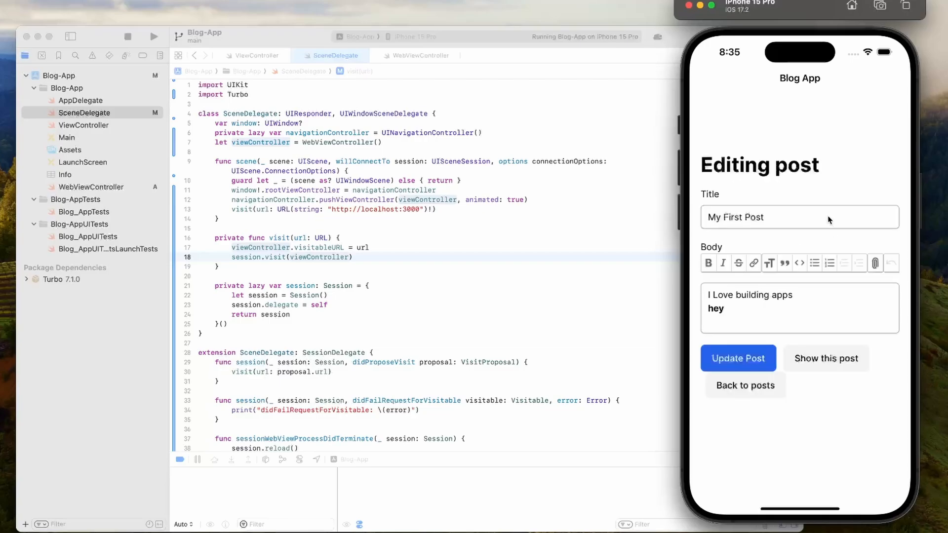
pyautogui.moveTo(786, 234)
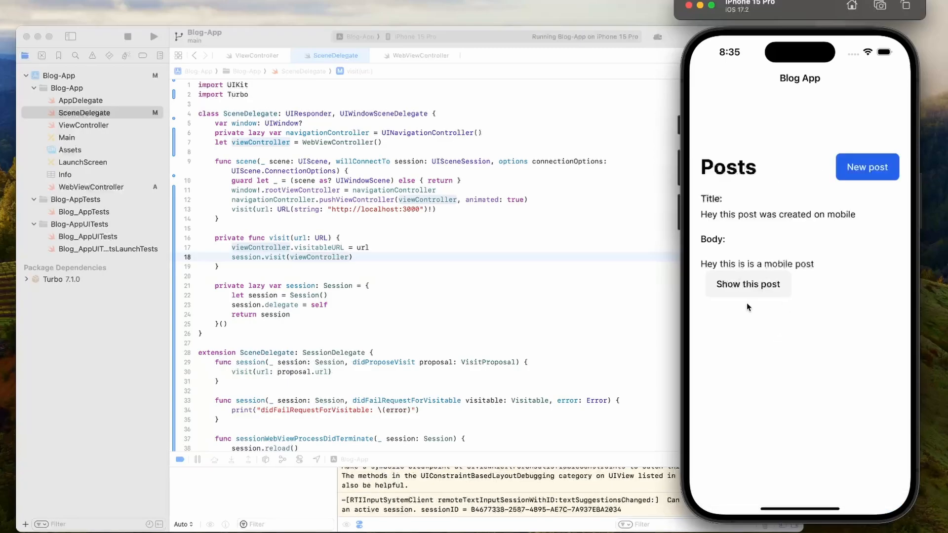
pyautogui.click(867, 167)
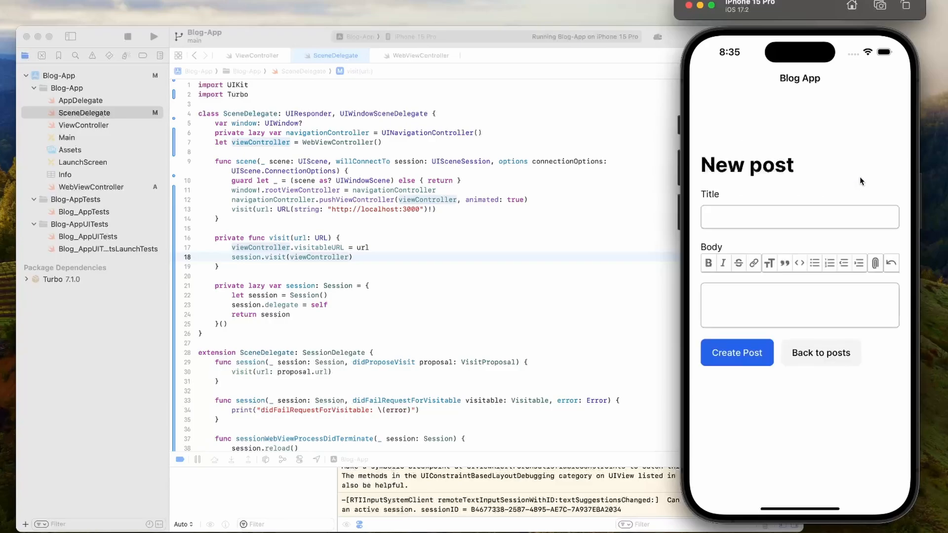
pyautogui.write('This post is from mo')
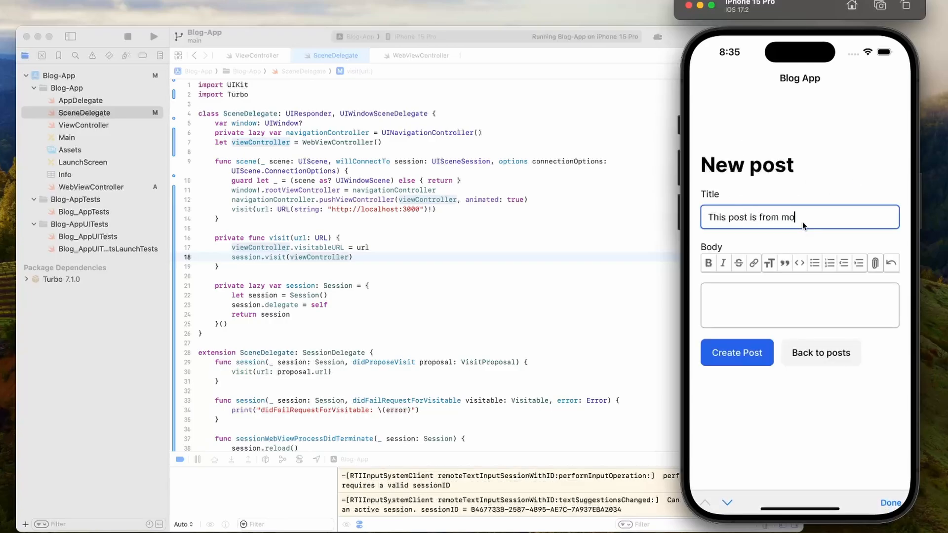
pyautogui.write('Hey every')
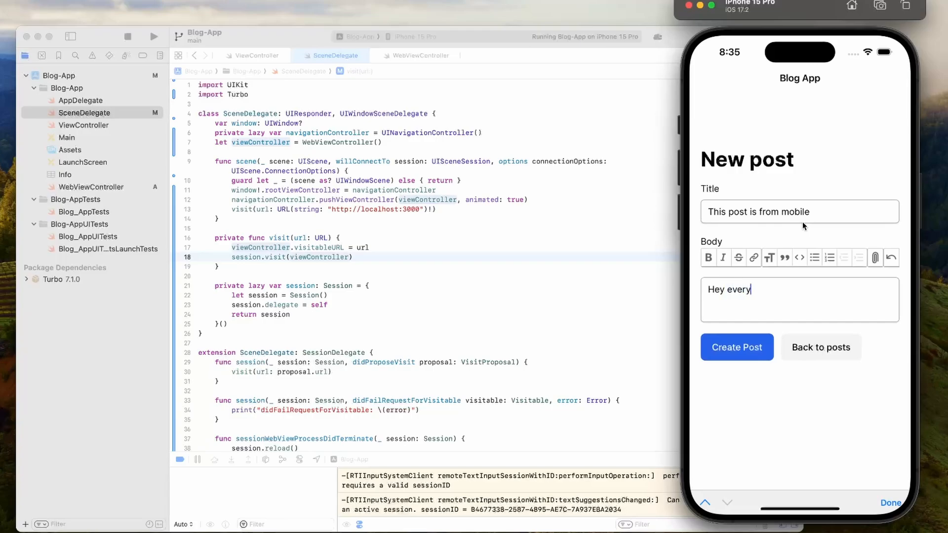
pyautogui.click(736, 347)
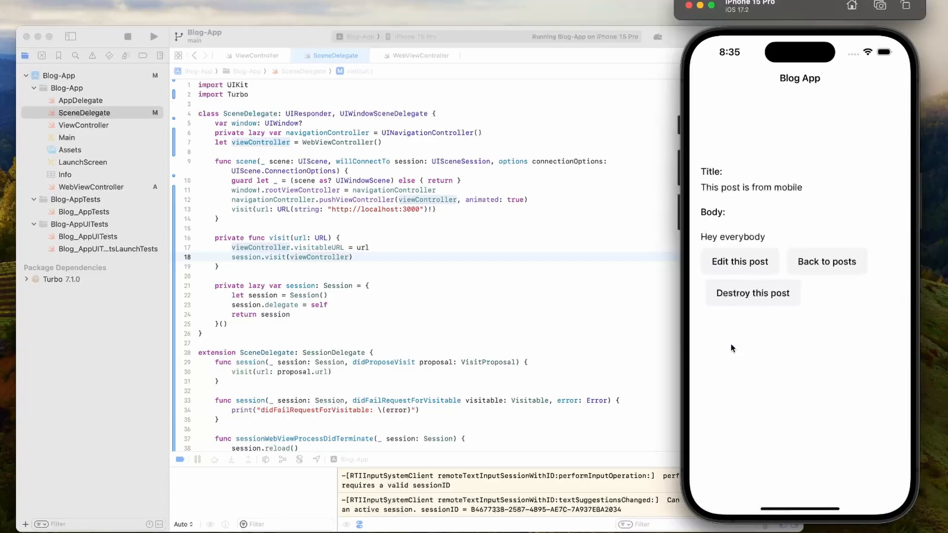